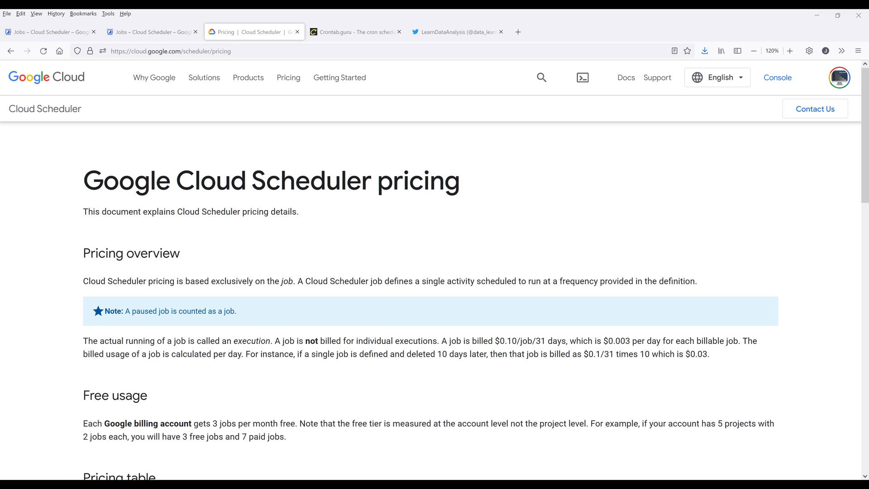
{"action": "mouse_move", "coordinate": [207, 193]}
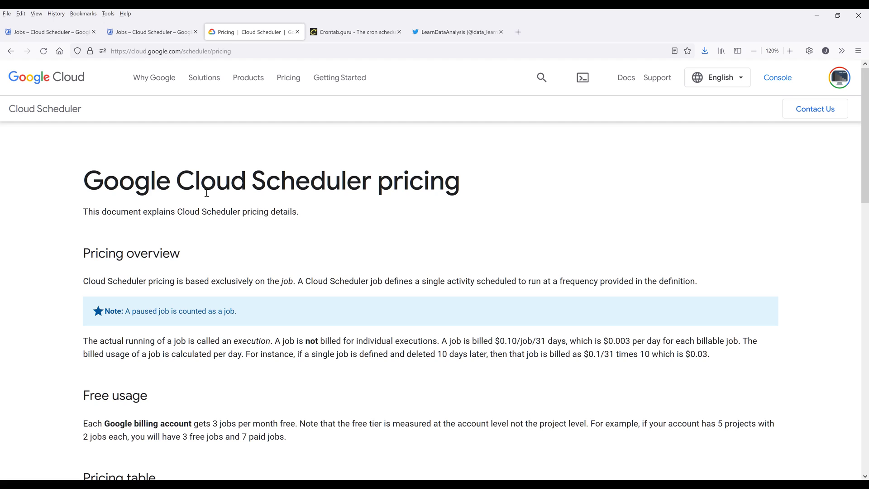
Scroll through the document and clear the marked words in the paragraph.
{"action": "scroll", "scroll_direction": "down", "scroll_amount": 3}
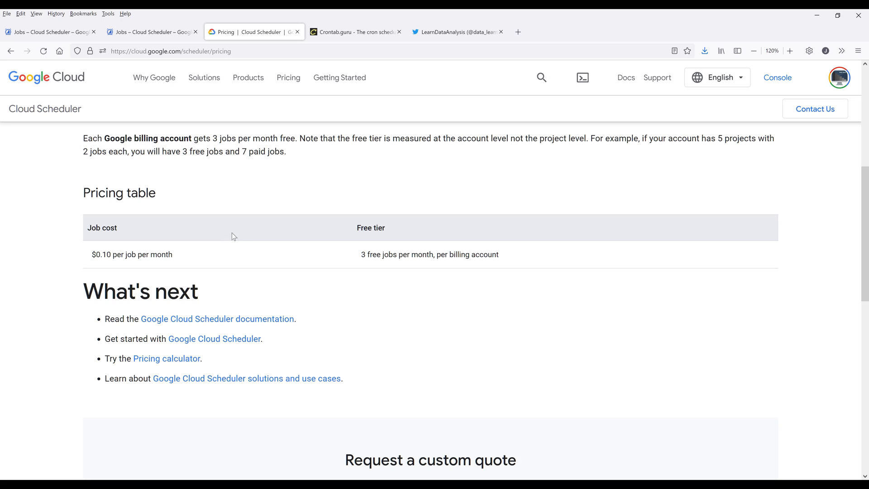
{"action": "mouse_move", "coordinate": [202, 256]}
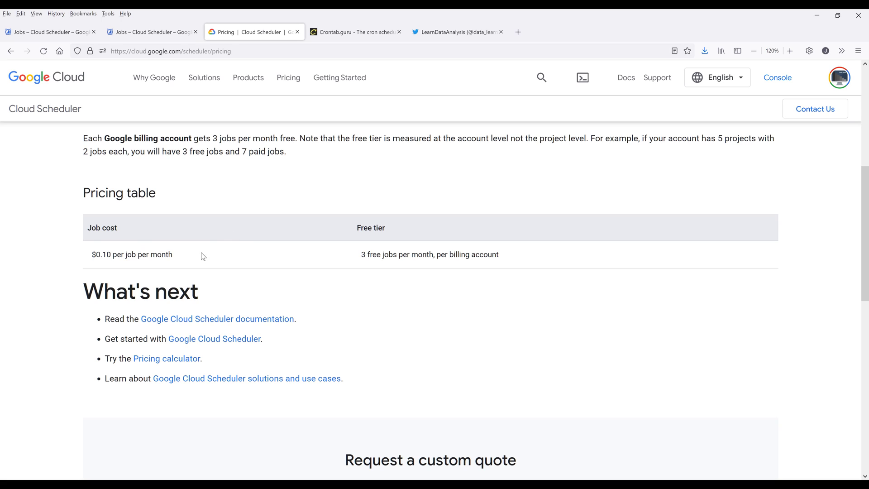
{"action": "mouse_move", "coordinate": [204, 236]}
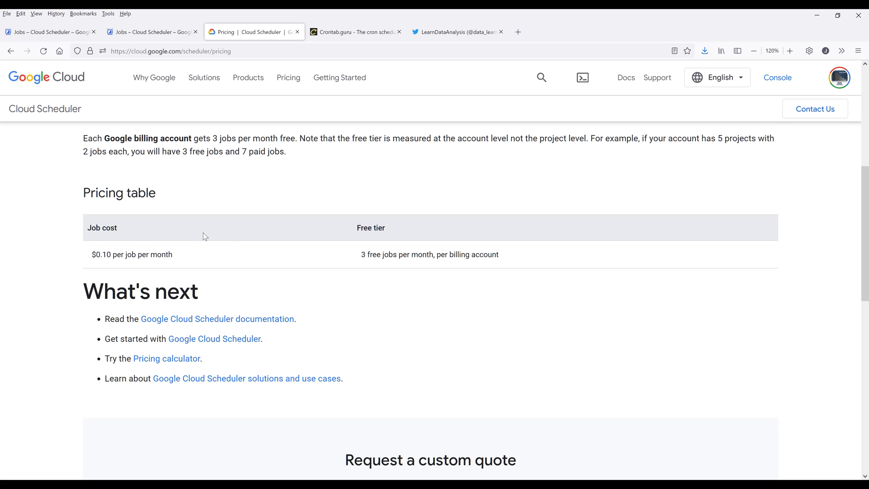
{"action": "mouse_move", "coordinate": [311, 219]}
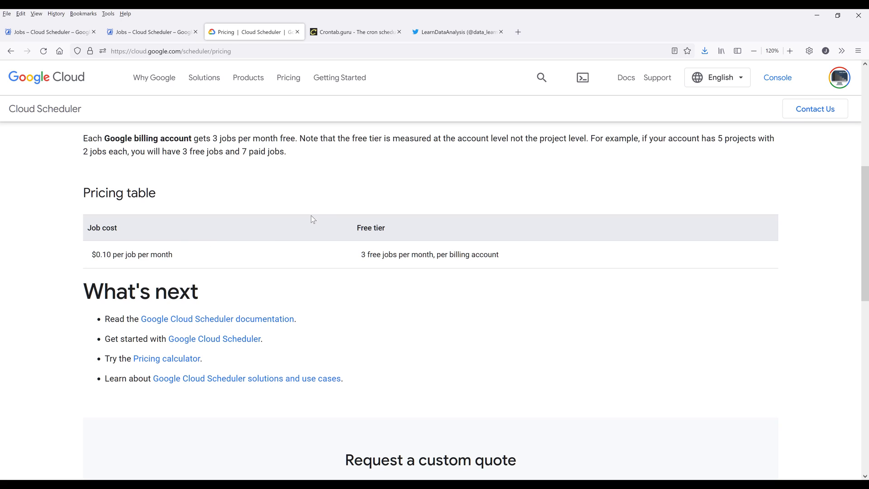
{"action": "mouse_move", "coordinate": [307, 258]}
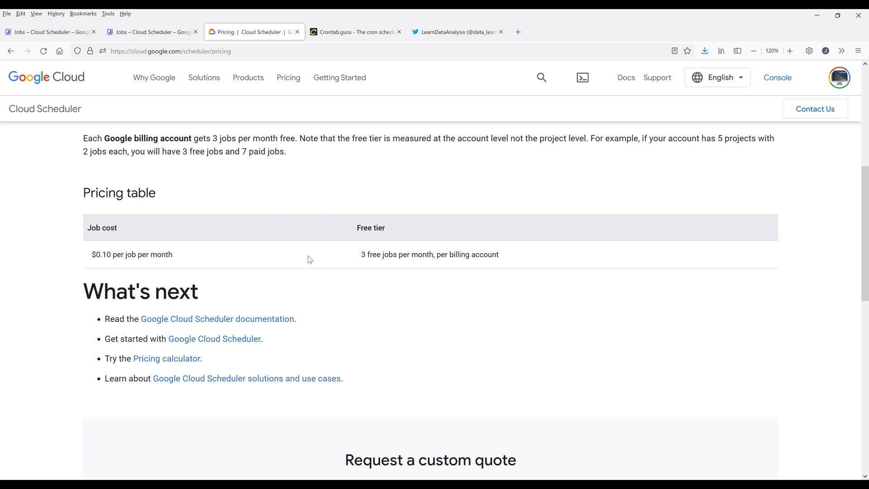
{"action": "mouse_move", "coordinate": [248, 226]}
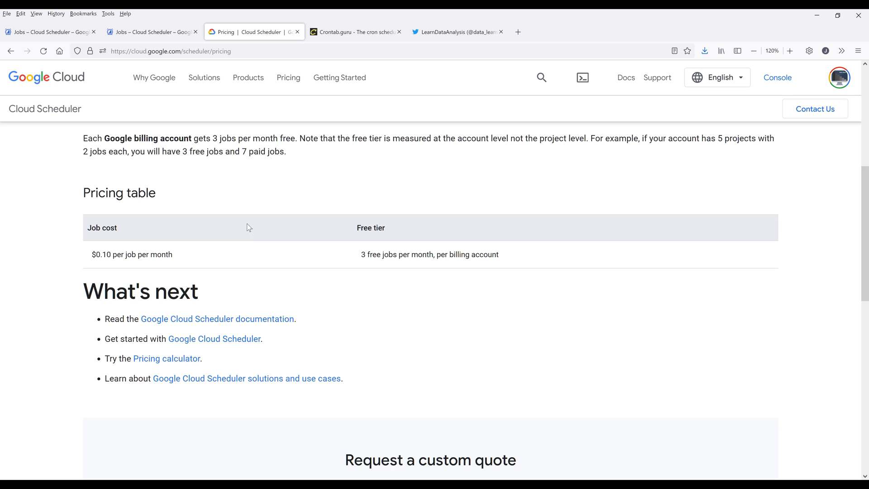
{"action": "scroll", "scroll_direction": "up", "scroll_amount": 3}
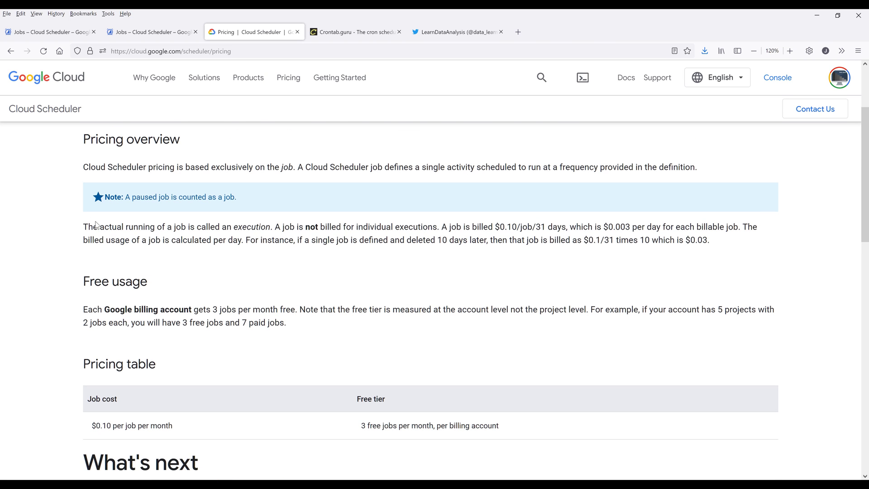
{"action": "scroll", "scroll_direction": "up", "scroll_amount": 3}
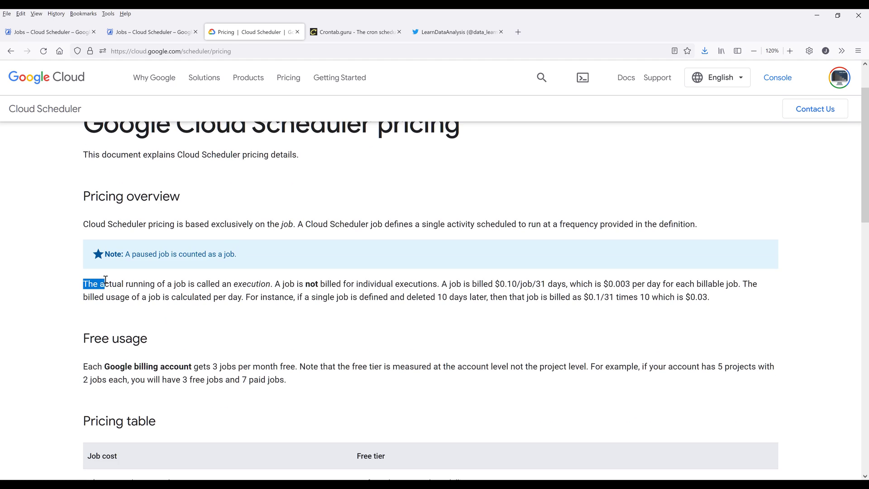
{"action": "left_click", "coordinate": [279, 284]}
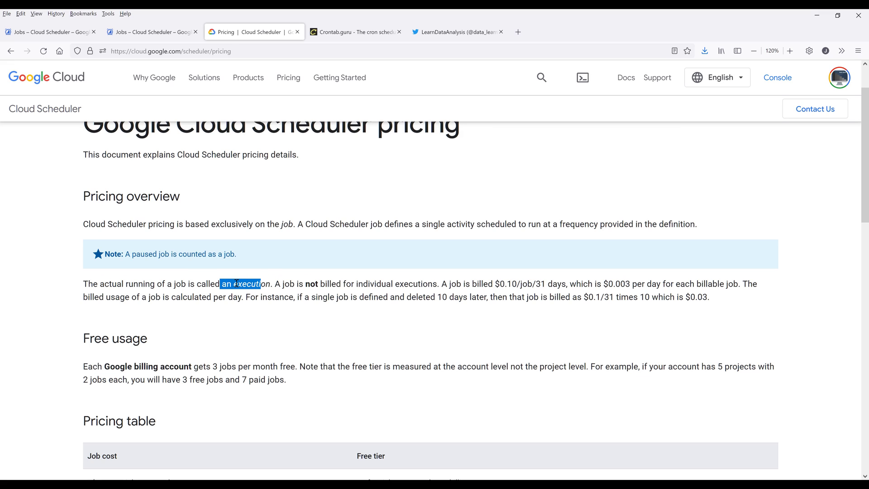
{"action": "left_click", "coordinate": [107, 296]}
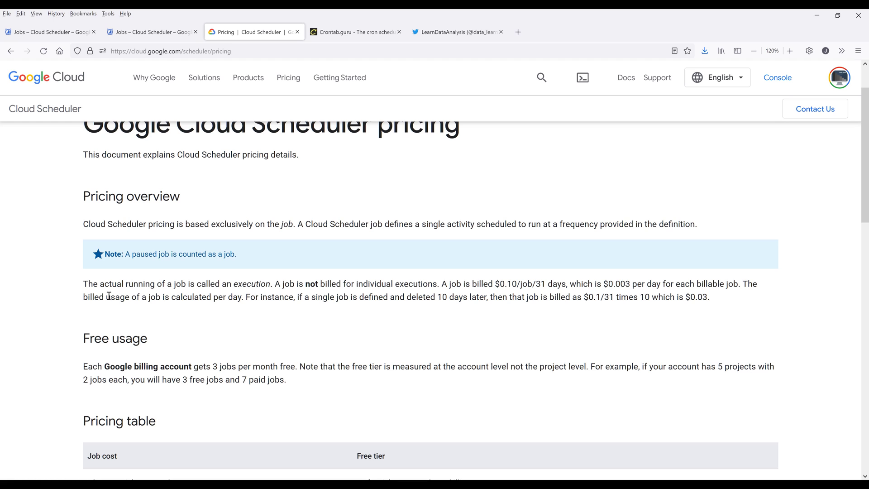
{"action": "scroll", "scroll_direction": "down", "scroll_amount": 3}
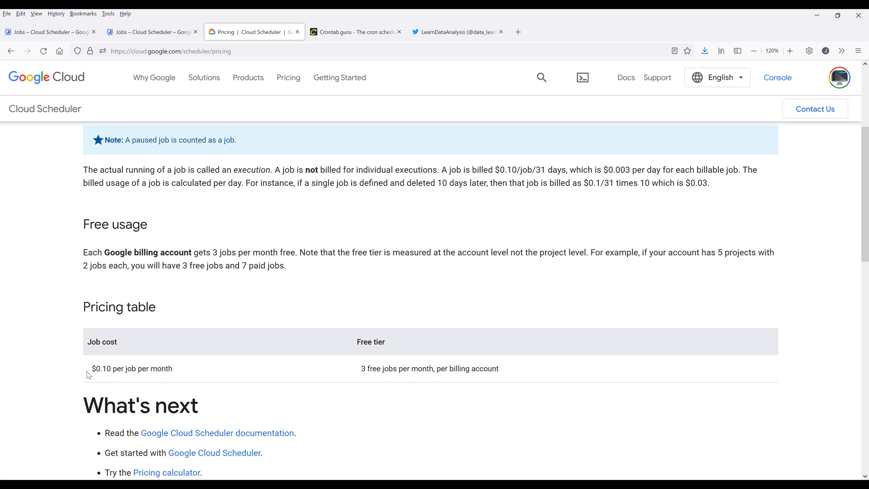
{"action": "mouse_move", "coordinate": [67, 361]}
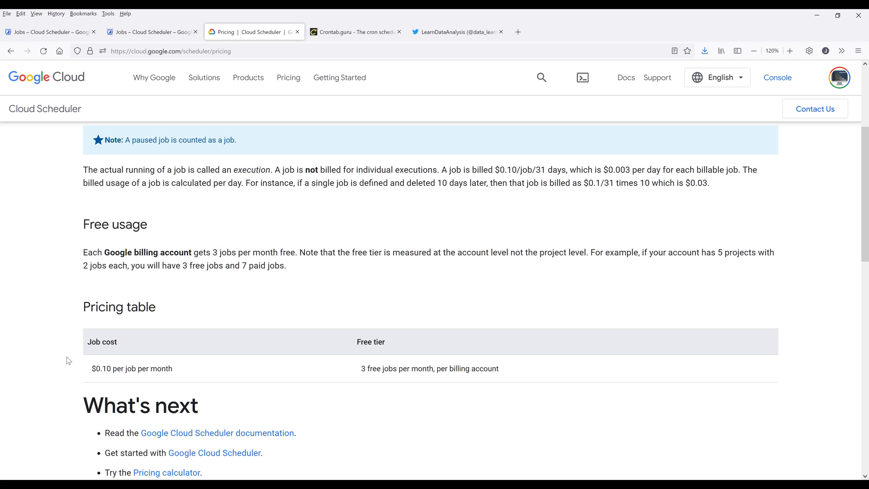
{"action": "scroll", "scroll_direction": "down", "scroll_amount": 3}
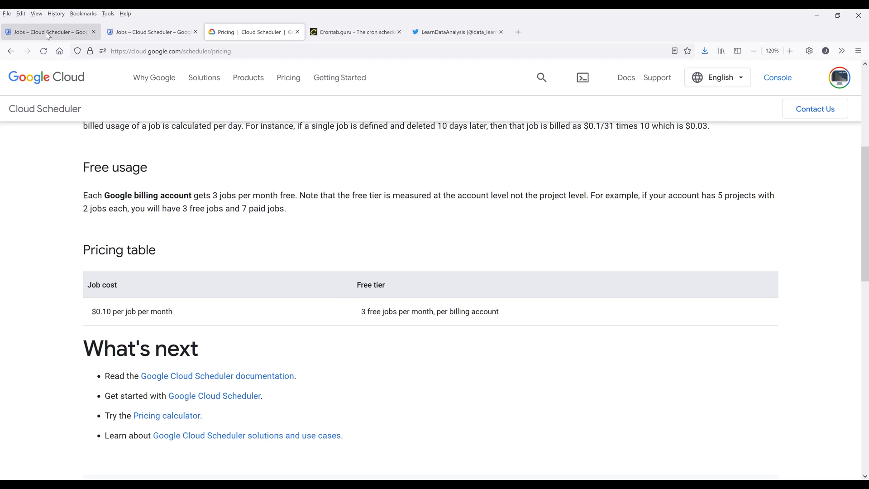
Open the Cloud Console API Library and search for 'cloud scheduler api'.
{"action": "left_click", "coordinate": [778, 77]}
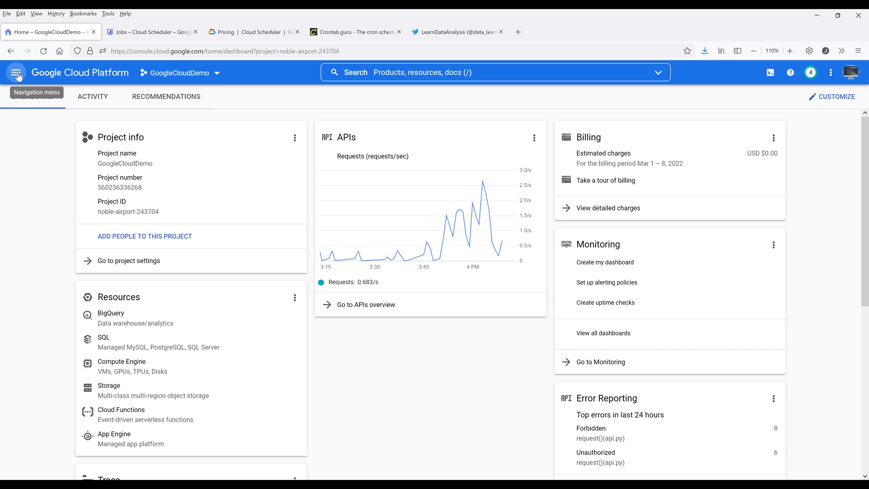
{"action": "left_click", "coordinate": [17, 73]}
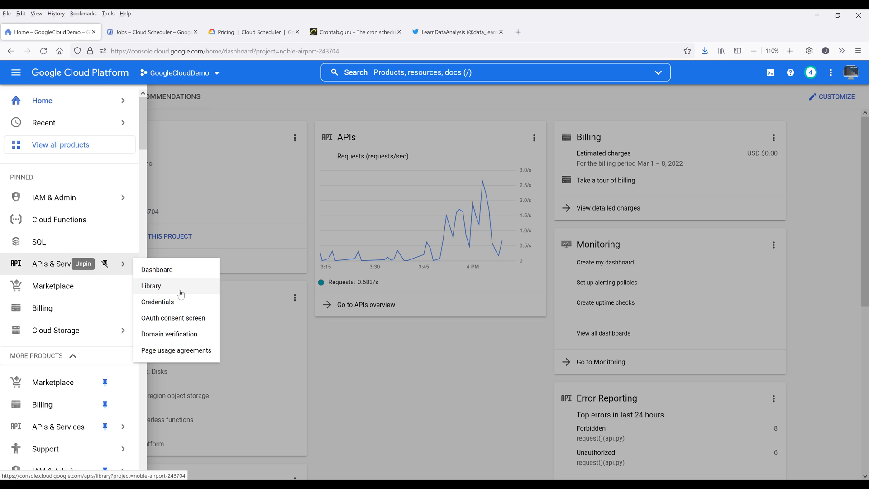
{"action": "left_click", "coordinate": [151, 286]}
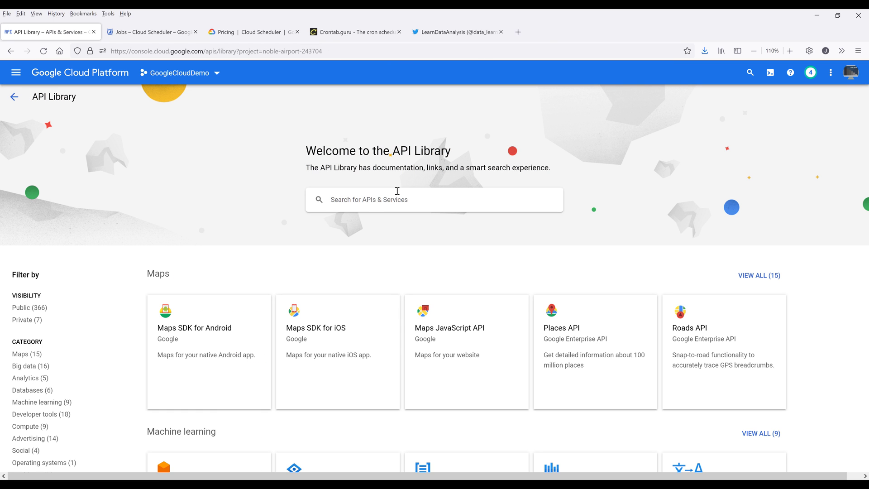
{"action": "type", "text": "cloud scheduler api"}
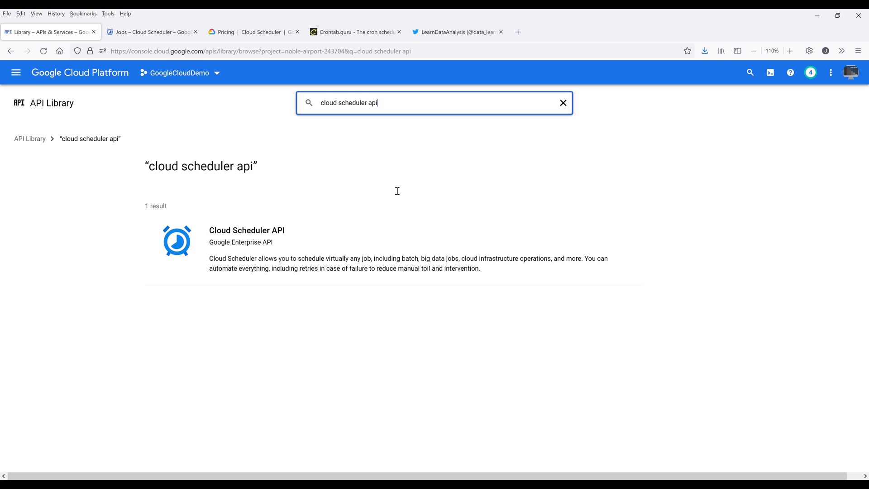
{"action": "mouse_move", "coordinate": [234, 243]}
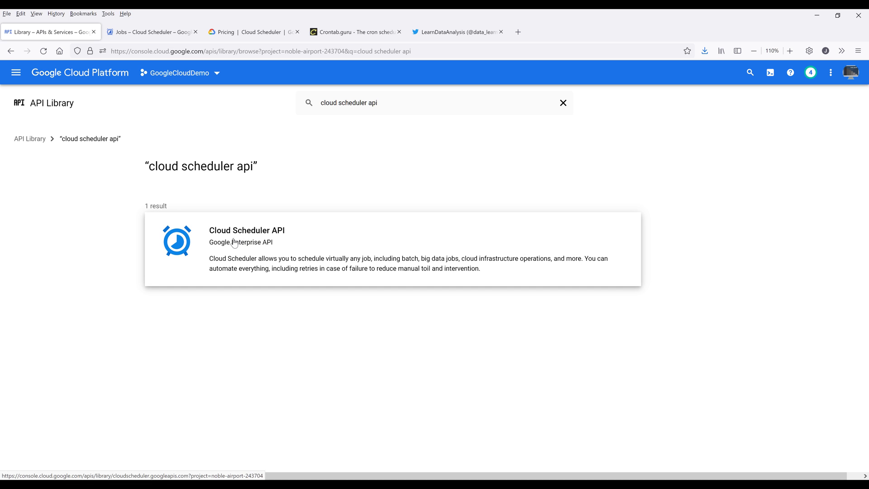
View the Cloud Scheduler API details, then reach Cloud Scheduler through the navigation menu.
{"action": "left_click", "coordinate": [248, 230]}
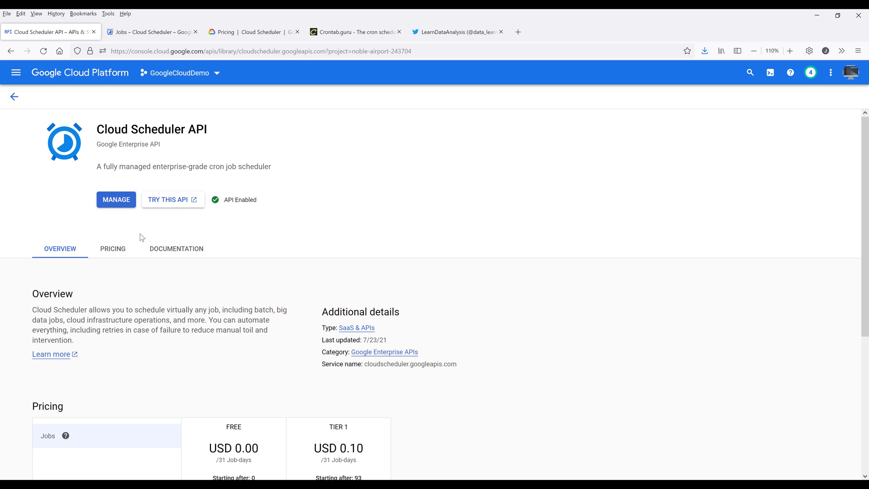
{"action": "mouse_move", "coordinate": [123, 210]}
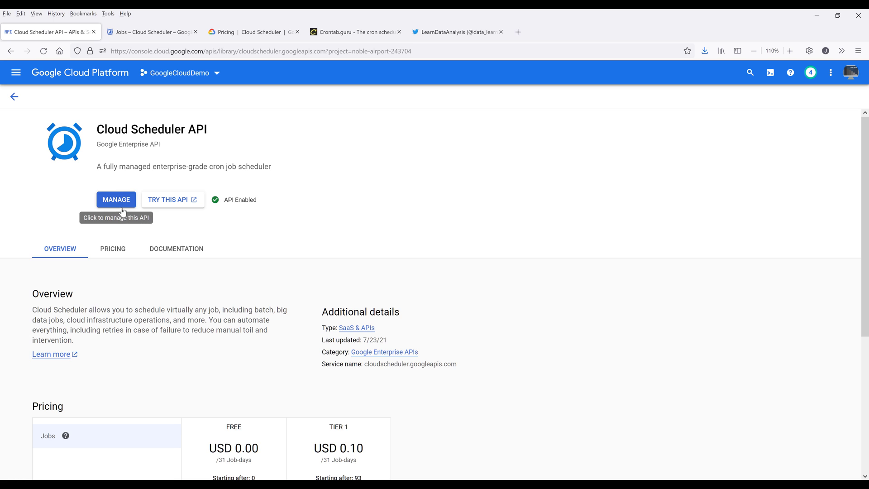
{"action": "mouse_move", "coordinate": [5, 79]}
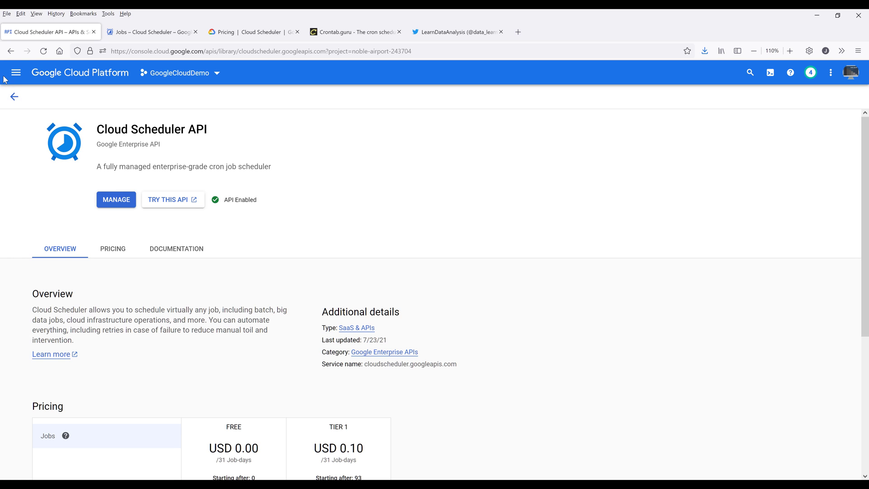
{"action": "left_click", "coordinate": [17, 72]}
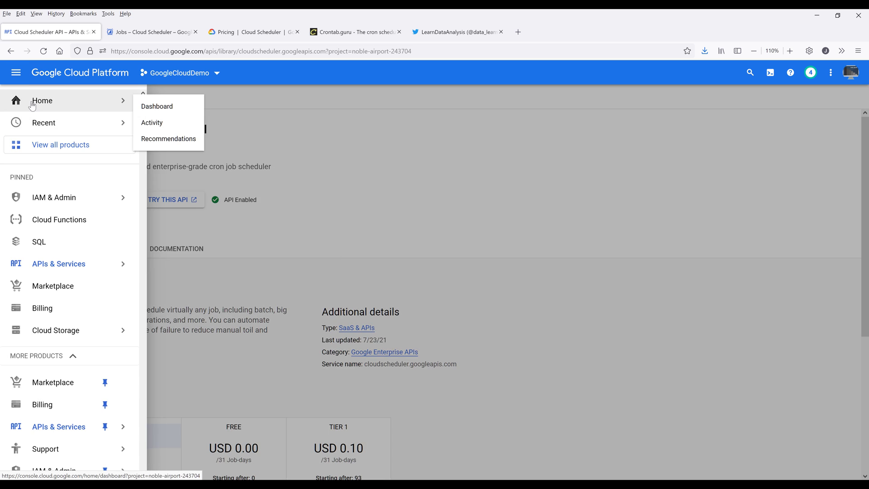
{"action": "left_click", "coordinate": [156, 107]}
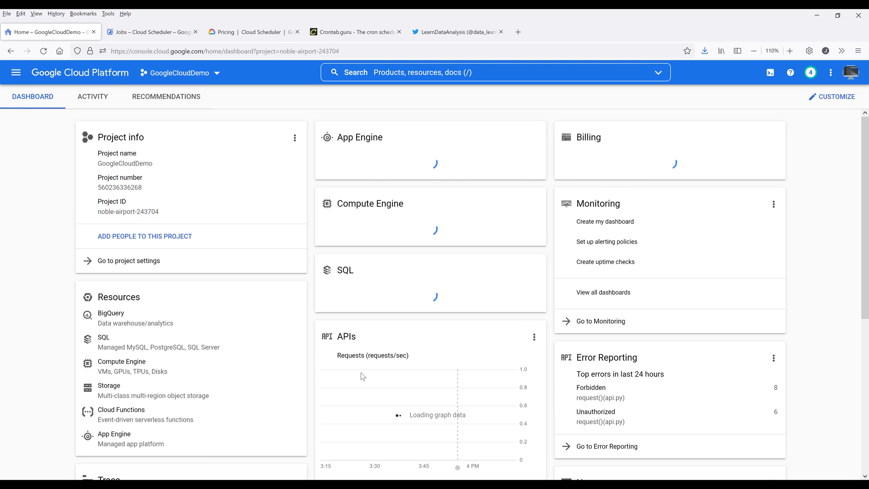
{"action": "left_click", "coordinate": [17, 73]}
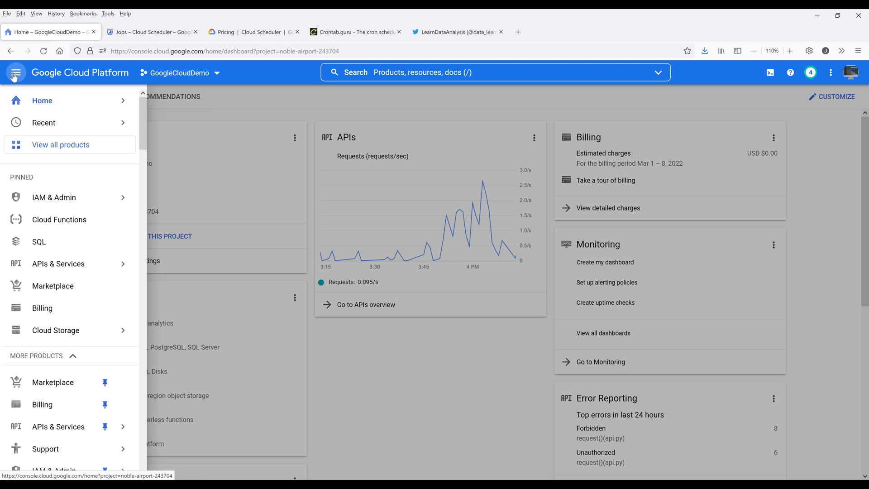
{"action": "scroll", "scroll_direction": "down", "scroll_amount": 3}
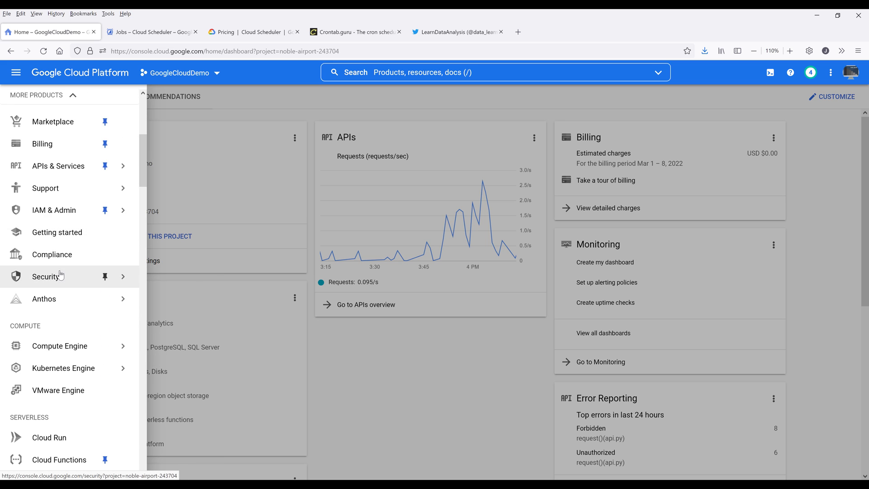
{"action": "scroll", "scroll_direction": "down", "scroll_amount": 3}
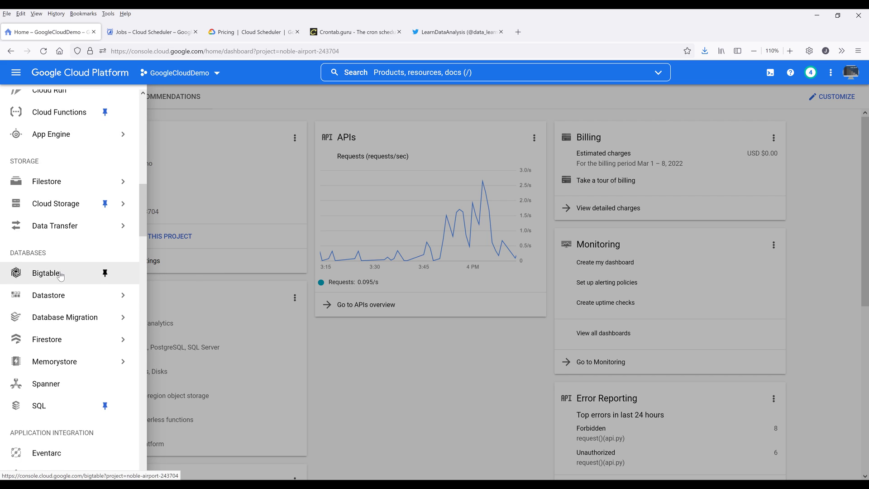
{"action": "scroll", "scroll_direction": "down", "scroll_amount": 3}
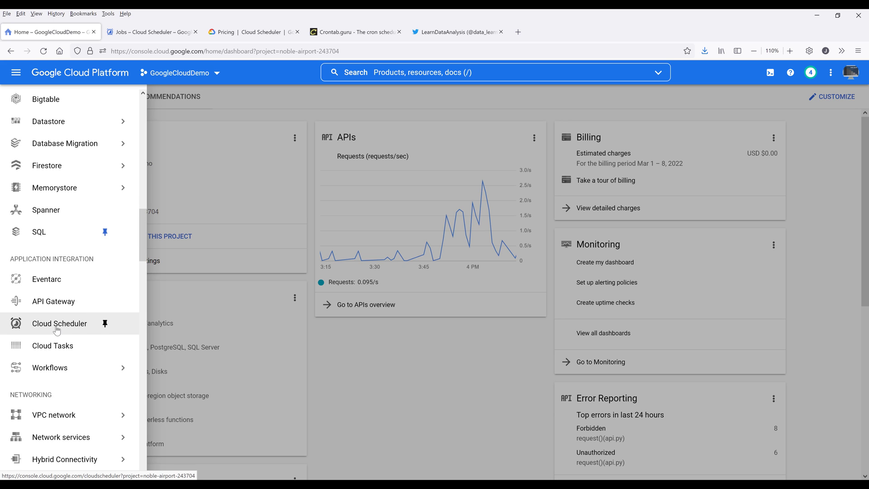
{"action": "mouse_move", "coordinate": [61, 328]}
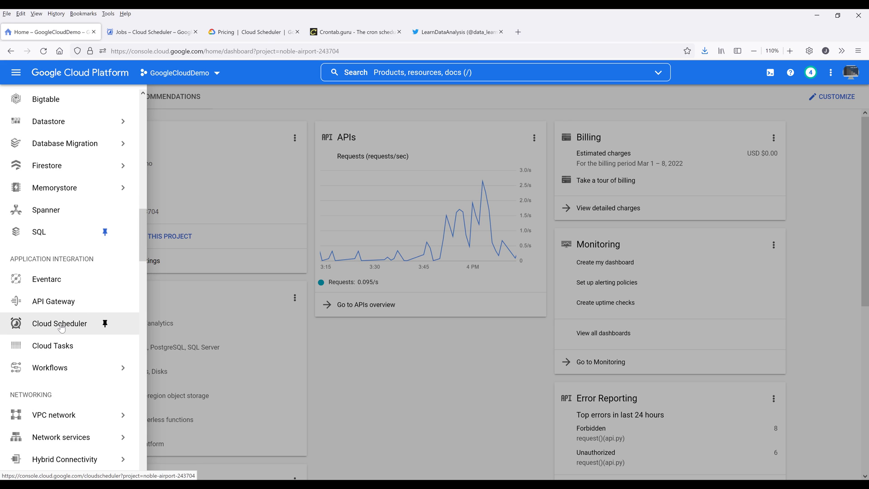
{"action": "left_click", "coordinate": [59, 324]}
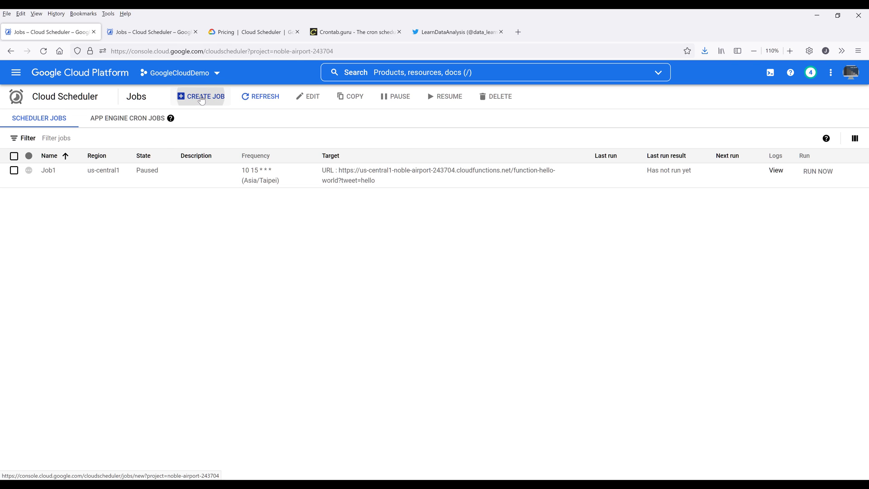
Start a new scheduler job, then return to the tab listing Job1.
{"action": "left_click", "coordinate": [205, 97]}
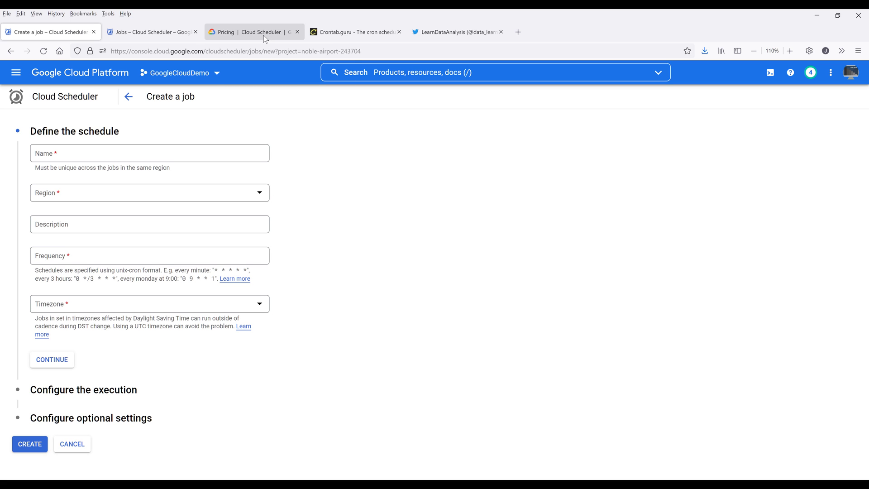
{"action": "mouse_move", "coordinate": [255, 36]}
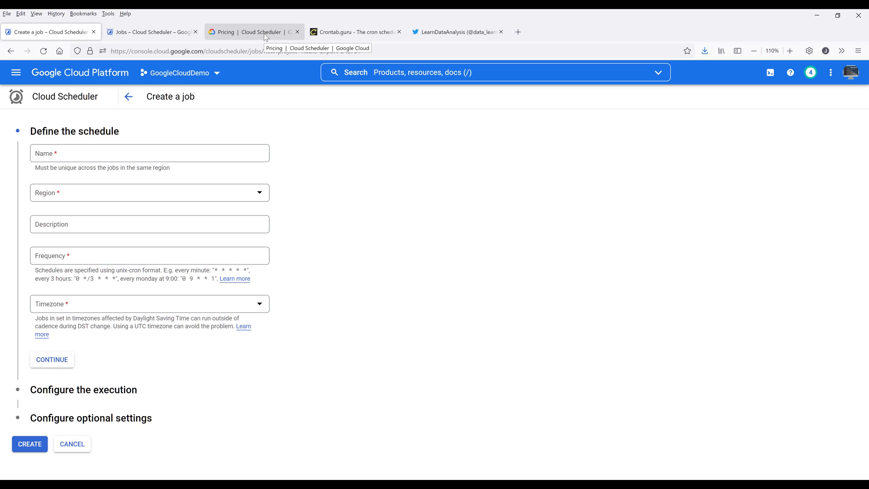
{"action": "left_click", "coordinate": [154, 32]}
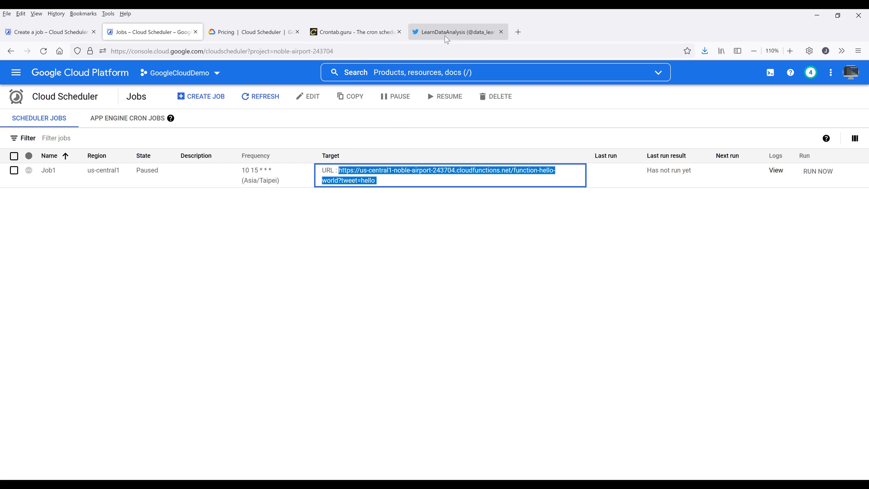
Load the function URL with tweet=abc hello, verify the tweet, and return to the form.
{"action": "left_click", "coordinate": [459, 32]}
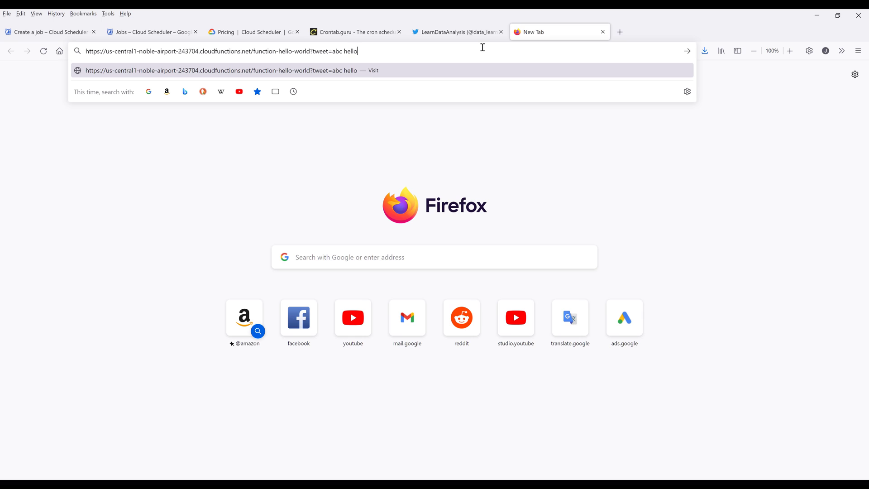
{"action": "key", "text": "Enter"}
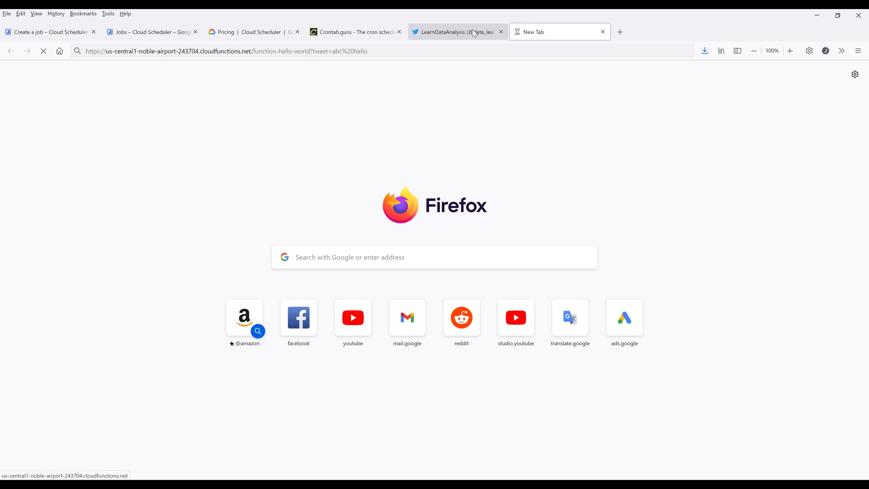
{"action": "left_click", "coordinate": [459, 32]}
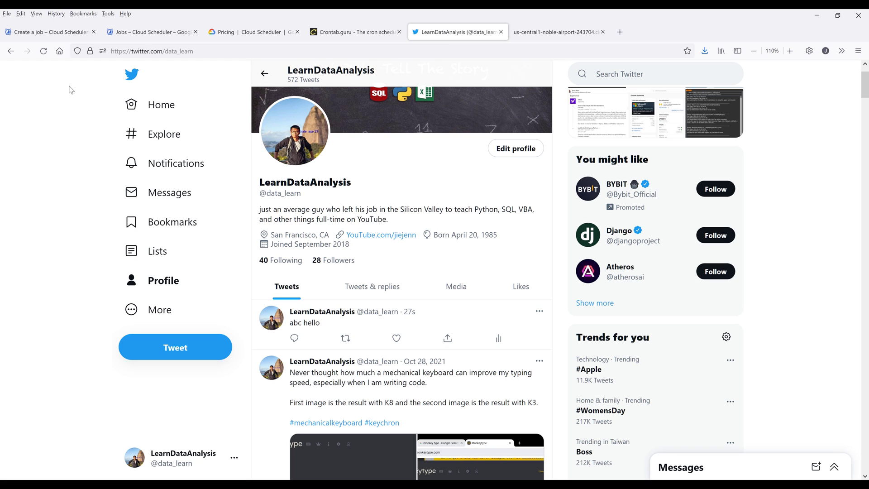
{"action": "left_click", "coordinate": [50, 31]}
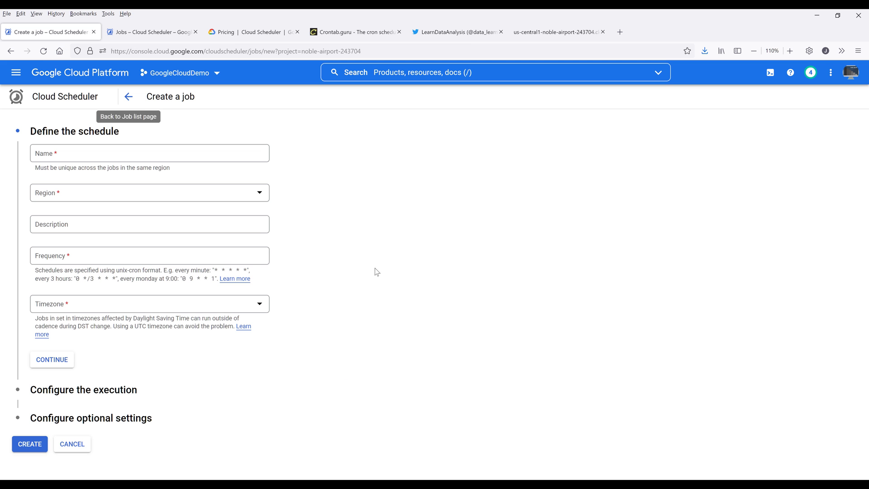
{"action": "mouse_move", "coordinate": [418, 197]}
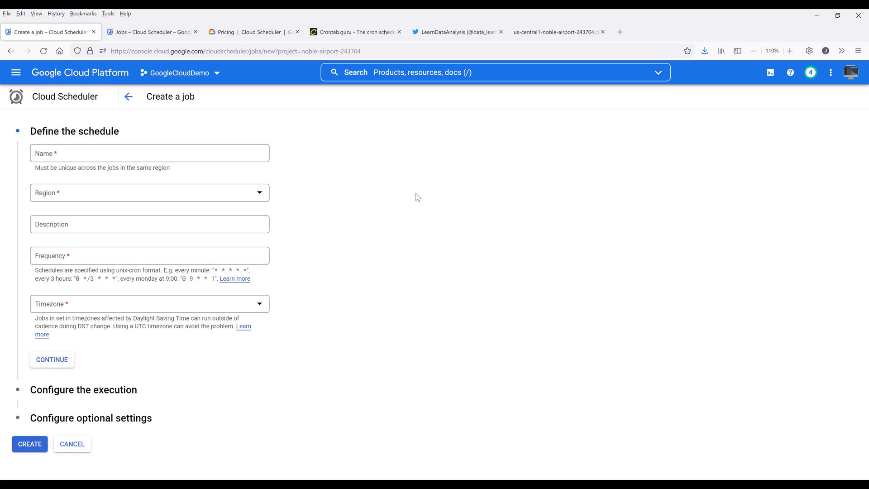
{"action": "left_click", "coordinate": [149, 153]}
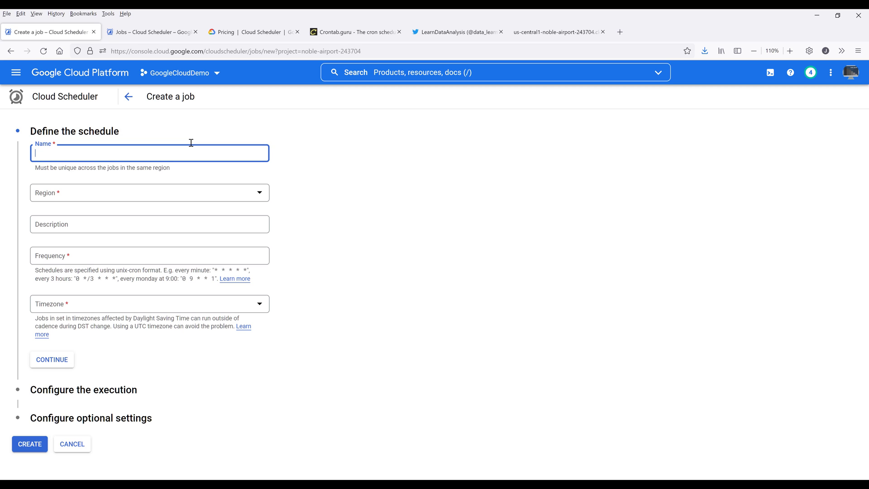
Enter Tweet_Job1 as the job name and choose the us-central1 (Iowa) region.
{"action": "type", "text": "Tw"}
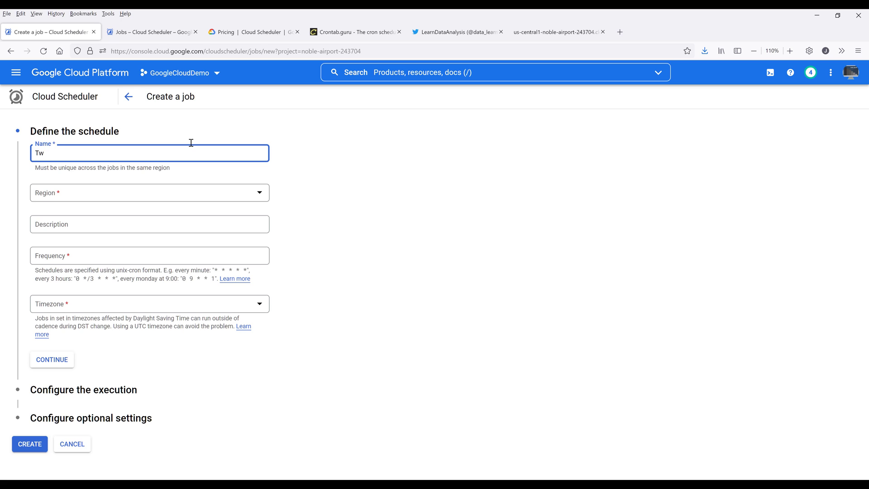
{"action": "type", "text": "eet J"}
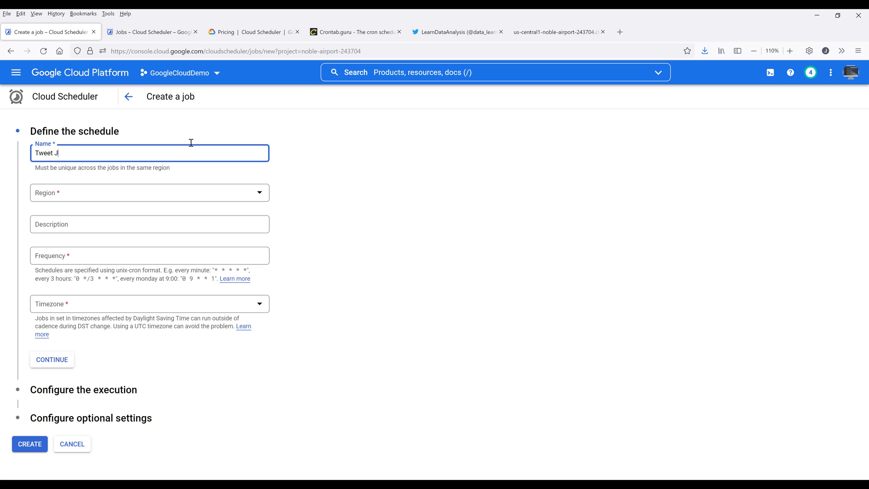
{"action": "type", "text": "ob1"}
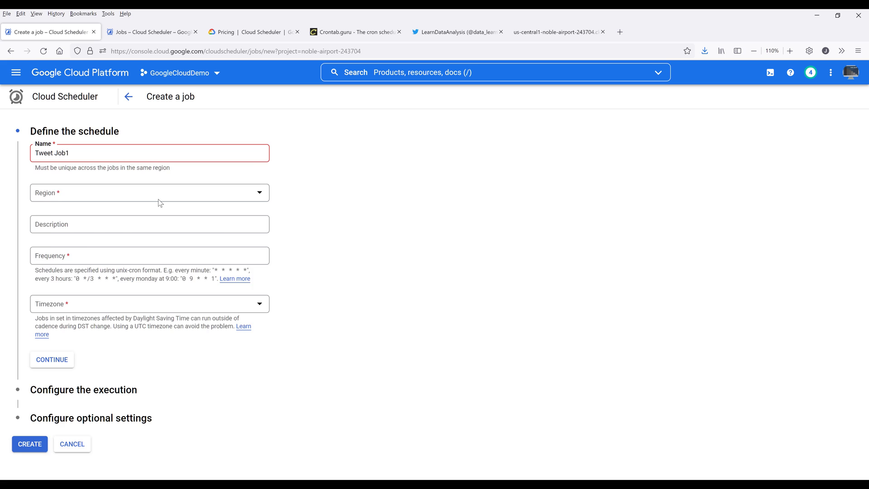
{"action": "left_click", "coordinate": [150, 193]}
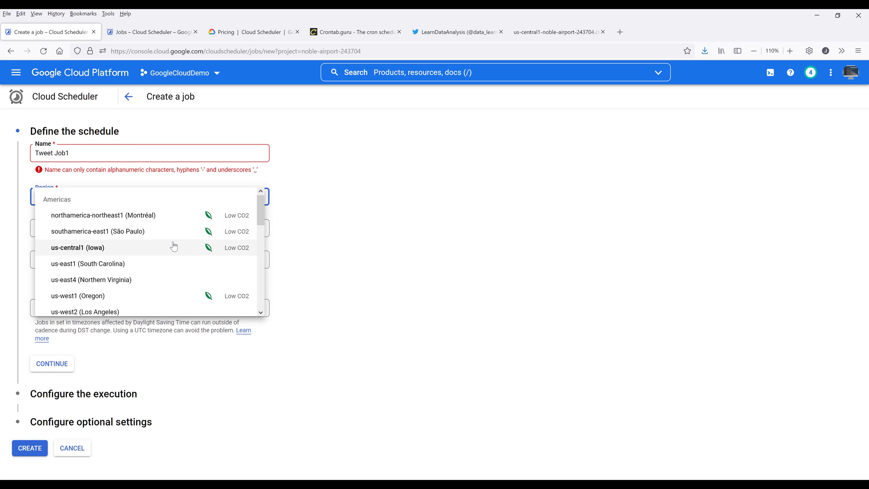
{"action": "left_click", "coordinate": [69, 247]}
{"action": "type", "text": "_"}
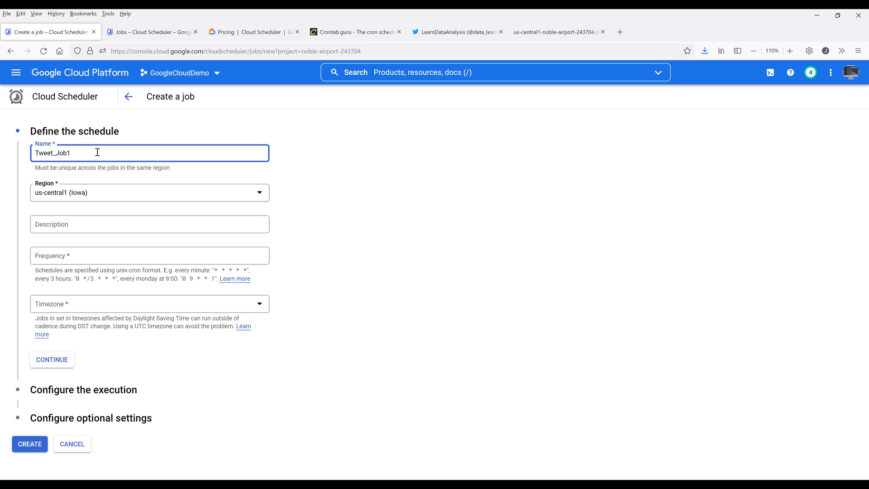
{"action": "mouse_move", "coordinate": [138, 215]}
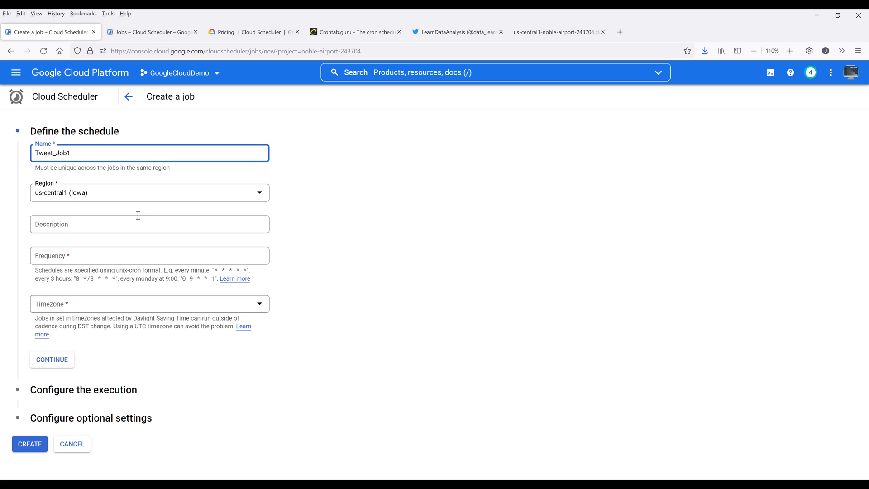
{"action": "left_click", "coordinate": [149, 224]}
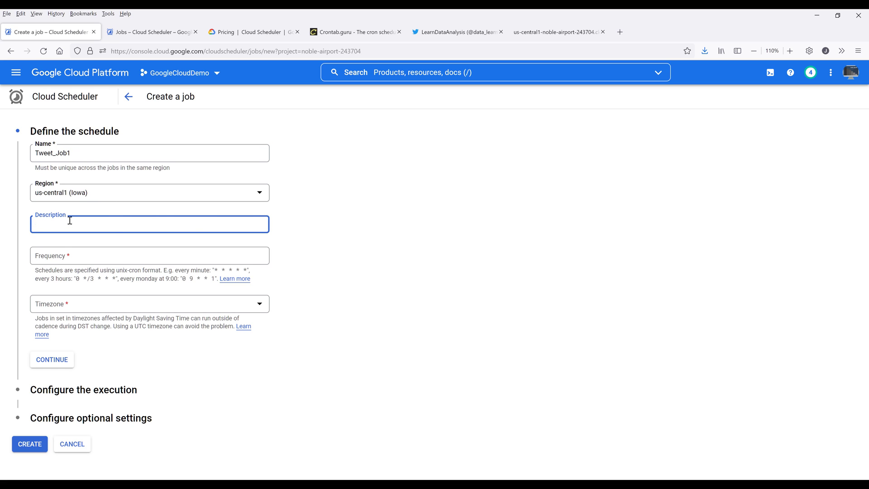
{"action": "left_click", "coordinate": [150, 256]}
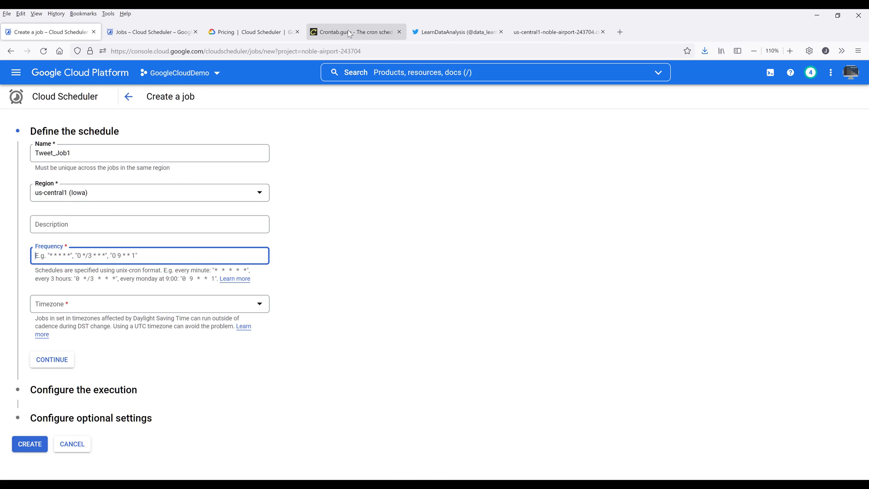
Build the cron expression 20 16 * * * in crontab.guru and select it for copying.
{"action": "left_click", "coordinate": [354, 33]}
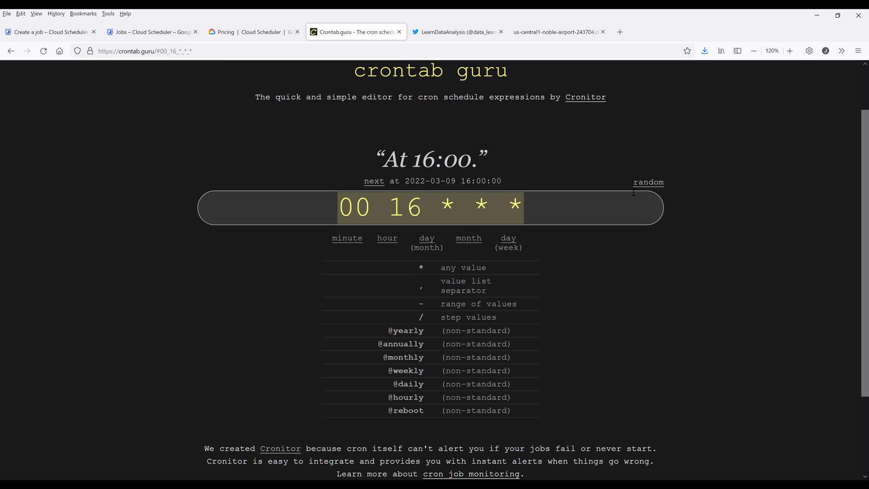
{"action": "left_click", "coordinate": [355, 207]}
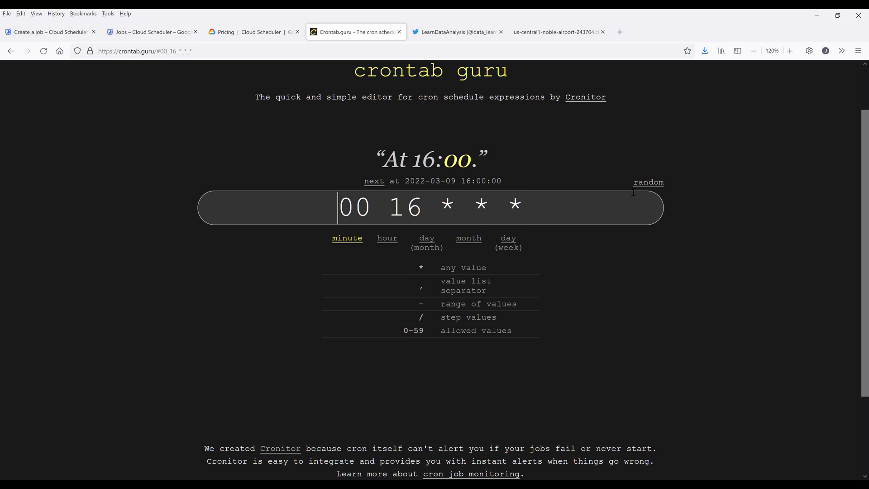
{"action": "mouse_move", "coordinate": [446, 212]}
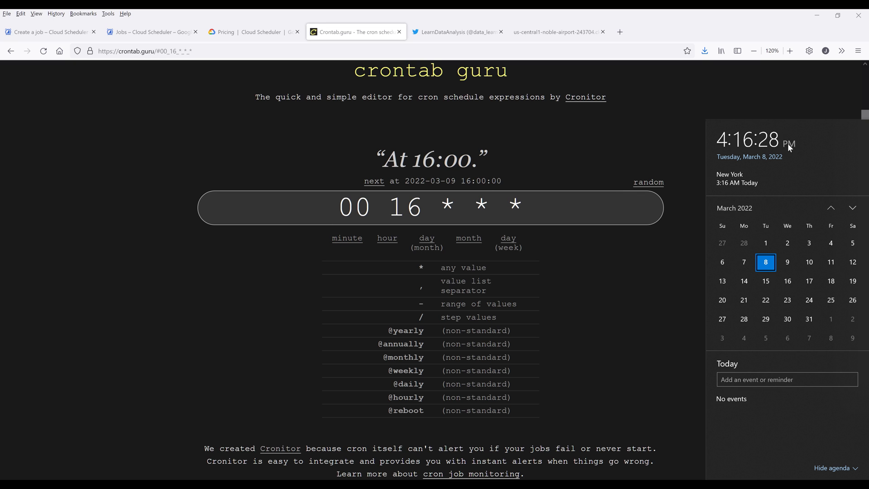
{"action": "left_click", "coordinate": [424, 208]}
{"action": "type", "text": "1"}
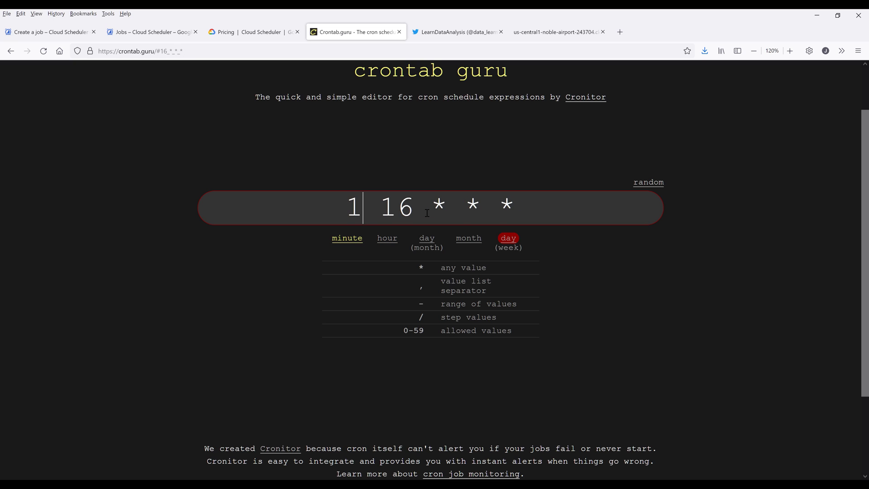
{"action": "type", "text": "0"}
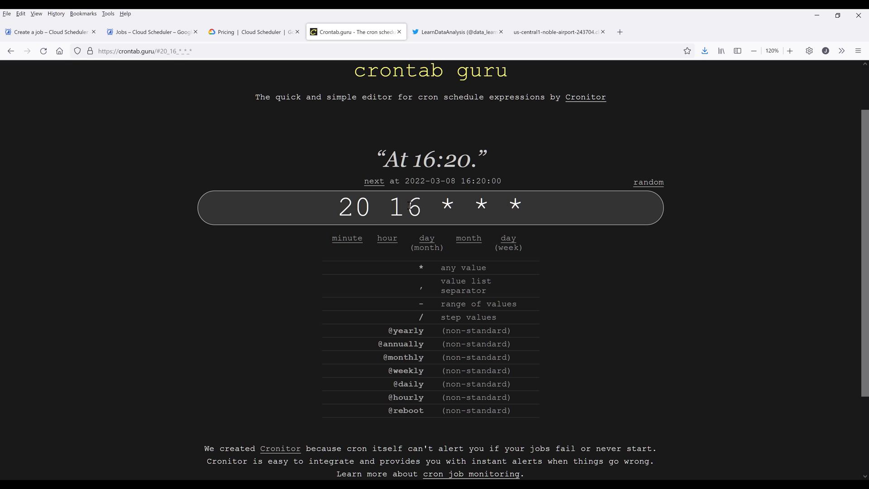
{"action": "mouse_move", "coordinate": [339, 185]}
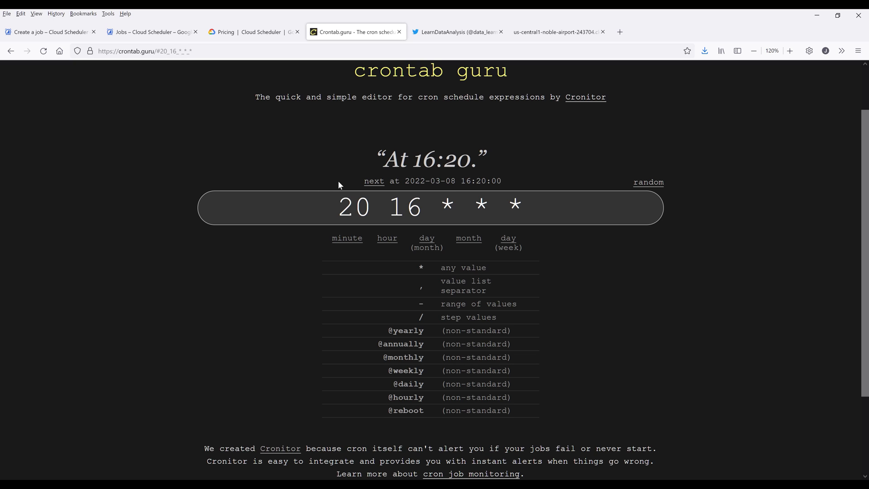
{"action": "mouse_move", "coordinate": [458, 238]}
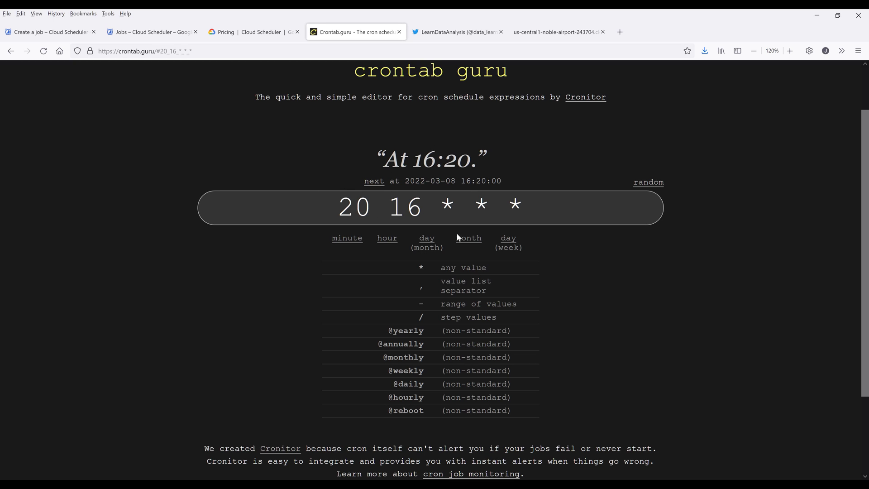
{"action": "left_click", "coordinate": [508, 238]}
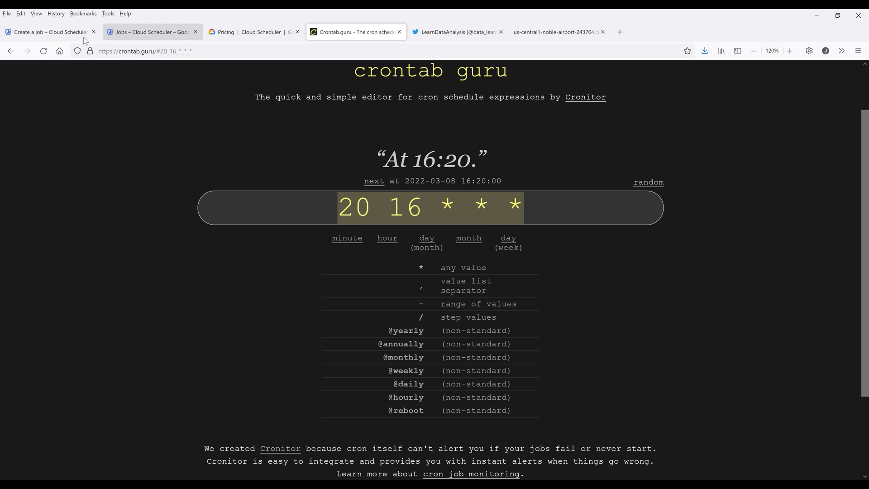
{"action": "left_click", "coordinate": [45, 32]}
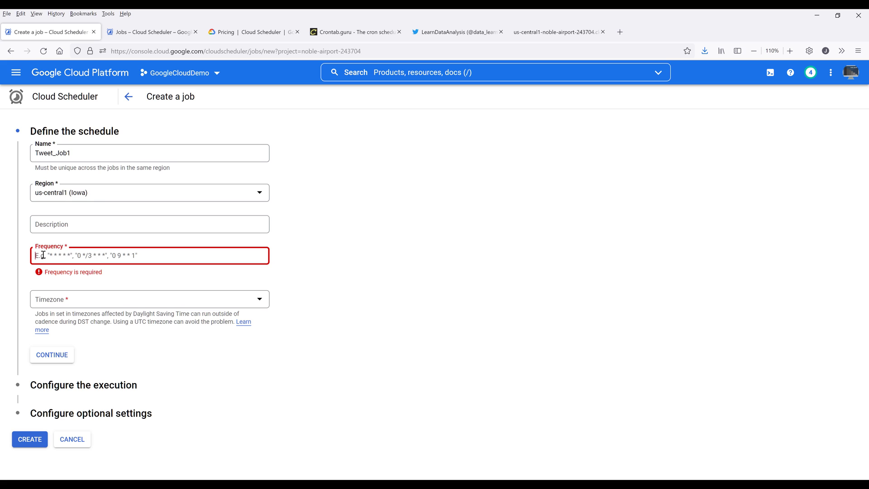
Set frequency 20 16 * * * with Taipei Standard Time (CST) timezone and continue.
{"action": "type", "text": "20 16 * * *"}
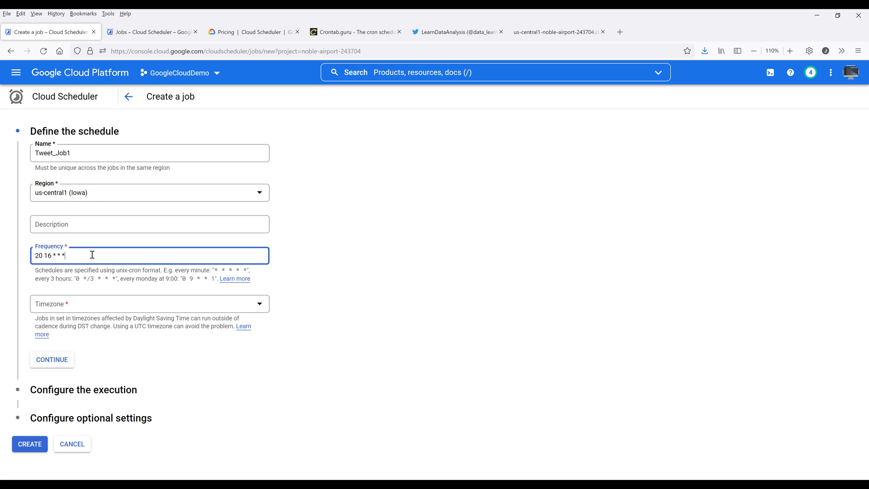
{"action": "left_click", "coordinate": [150, 304]}
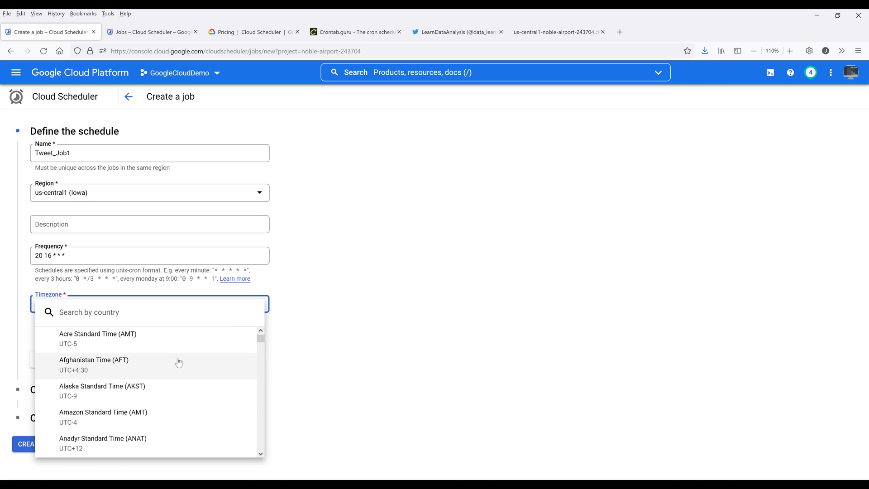
{"action": "type", "text": "t"}
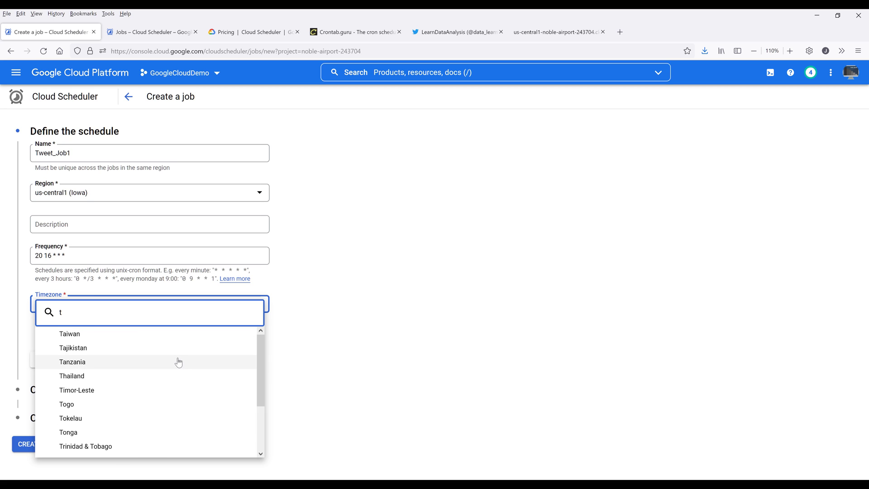
{"action": "type", "text": "Taiwan/"}
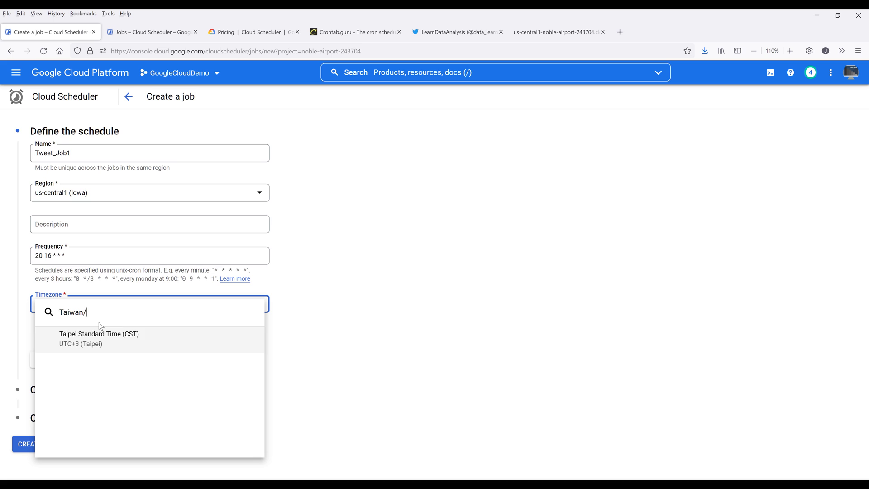
{"action": "left_click", "coordinate": [100, 334]}
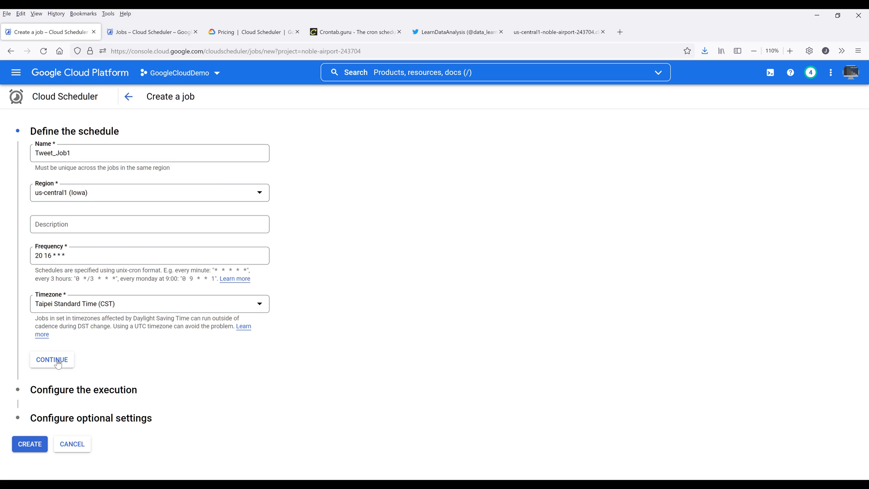
{"action": "left_click", "coordinate": [51, 360]}
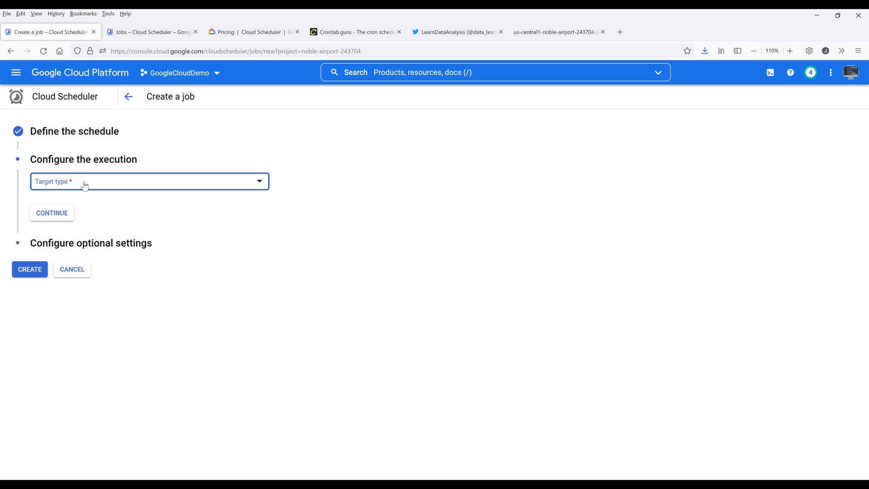
Set the new job's target type to HTTP.
{"action": "left_click", "coordinate": [150, 182]}
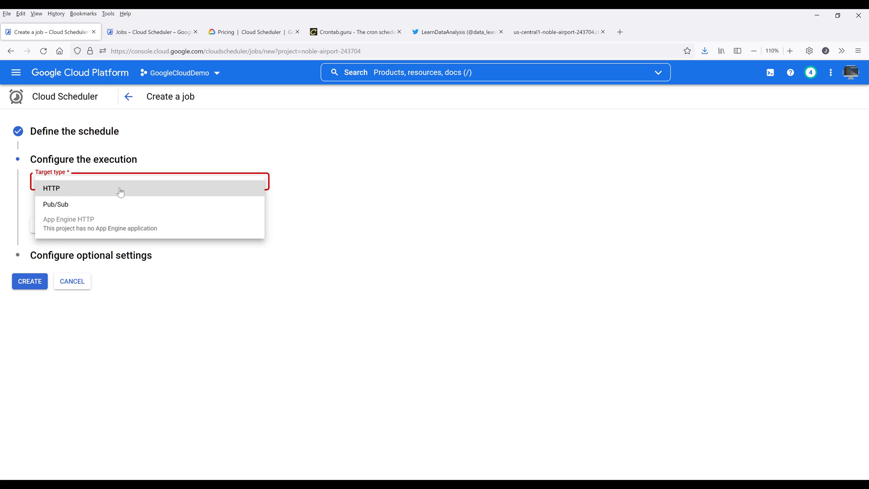
{"action": "left_click", "coordinate": [51, 189]}
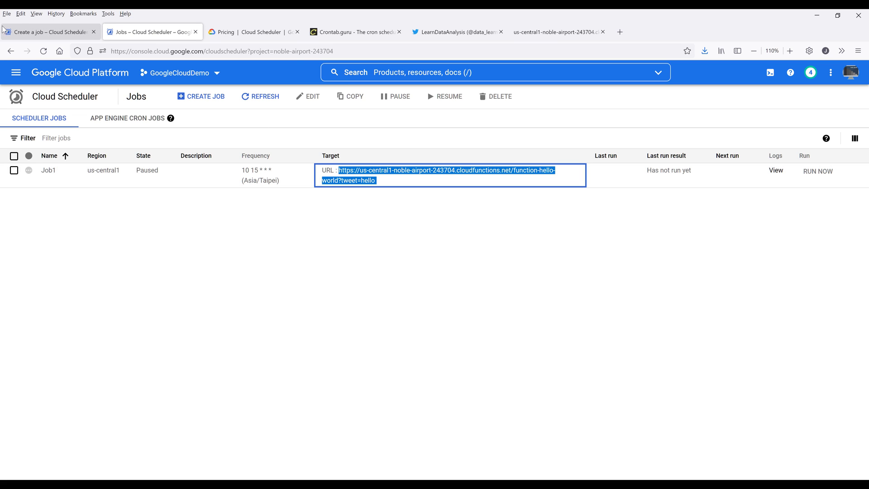
Target the hello-world function URL with ?tweet=cloud function and continue to optional settings.
{"action": "left_click", "coordinate": [49, 32]}
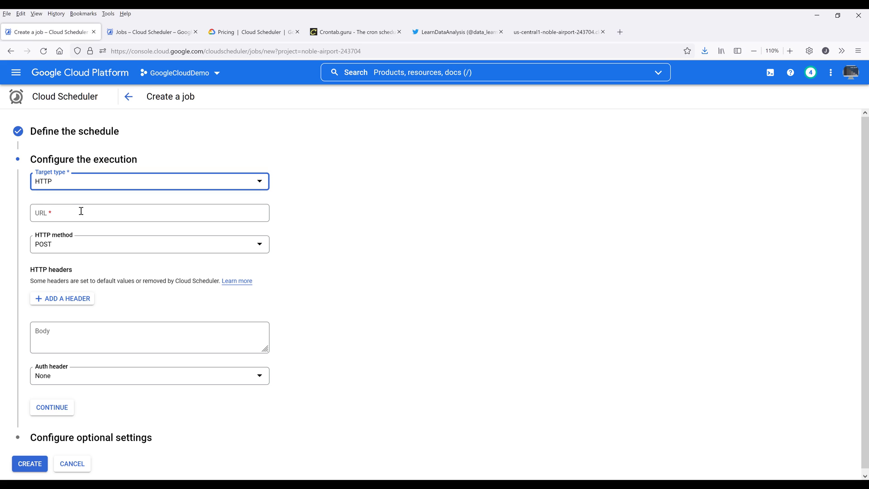
{"action": "type", "text": "https://us-central1-noble-airport-243704.cloudfunctions.net/function-hello-world?tweet=hello"}
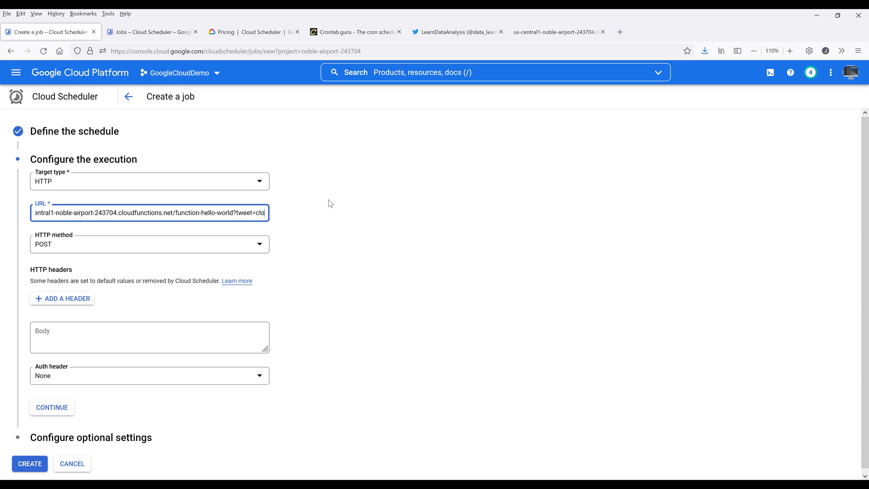
{"action": "type", "text": "cloud function"}
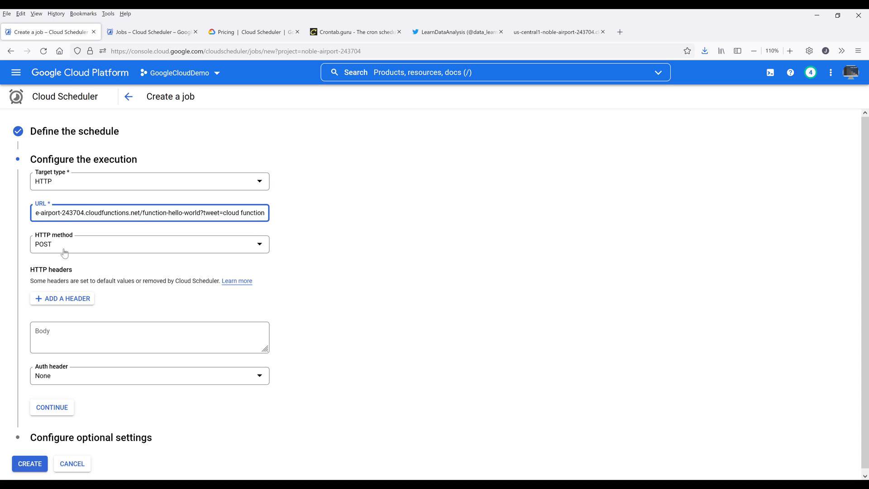
{"action": "mouse_move", "coordinate": [78, 248]}
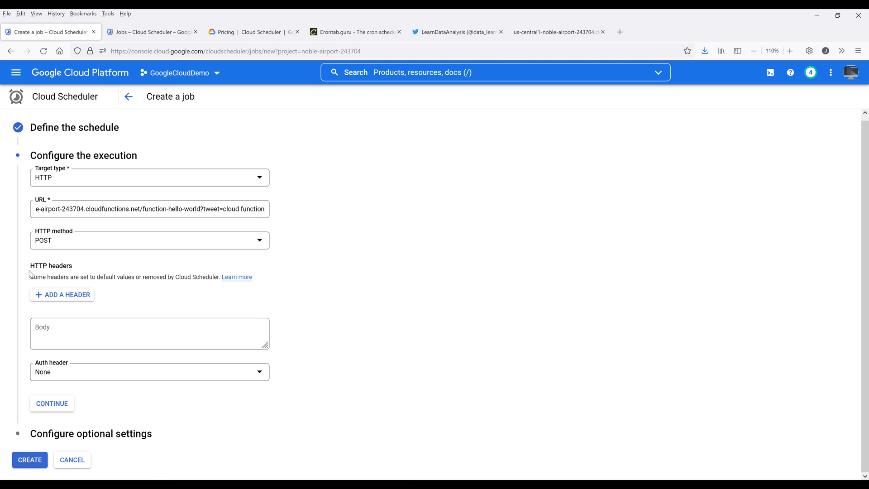
{"action": "mouse_move", "coordinate": [119, 335]}
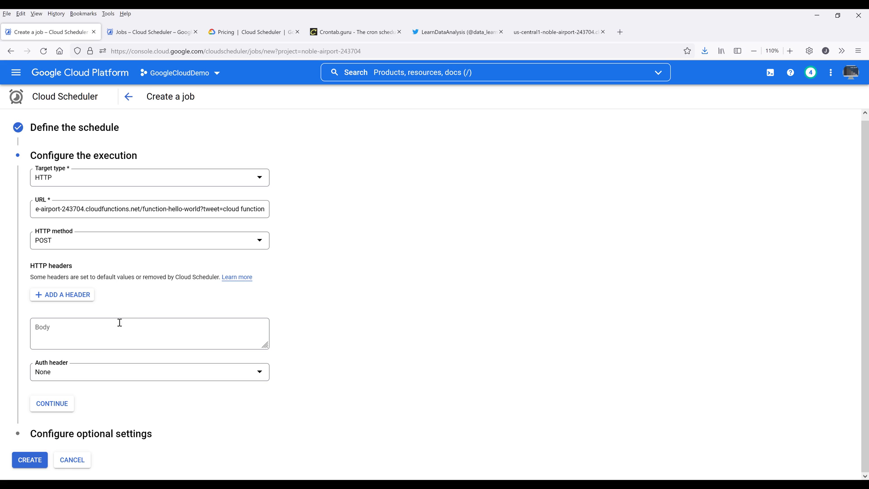
{"action": "mouse_move", "coordinate": [113, 382]}
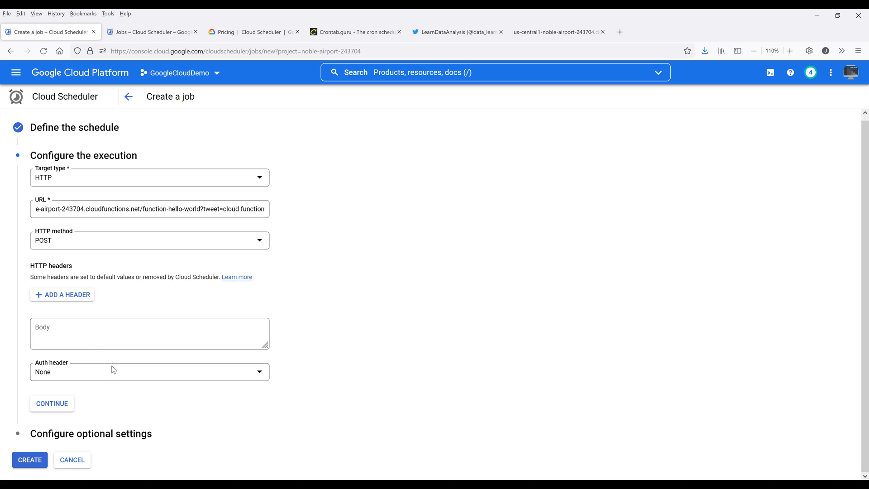
{"action": "mouse_move", "coordinate": [56, 404]}
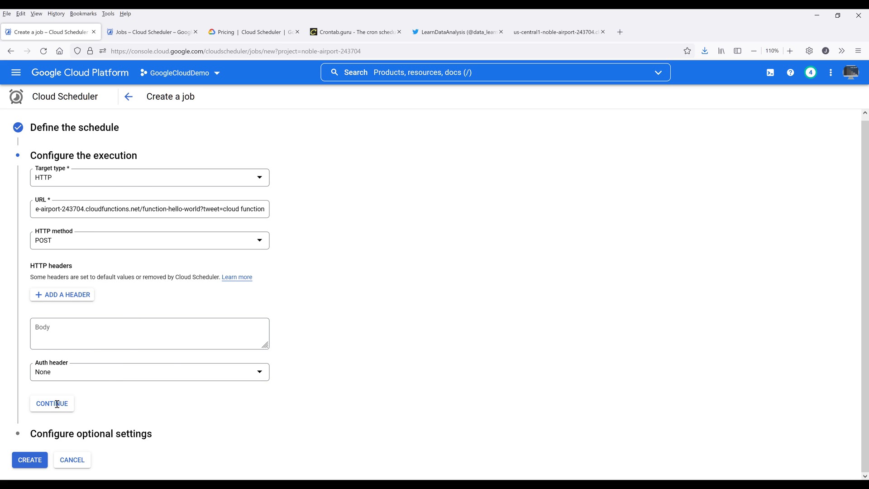
{"action": "left_click", "coordinate": [52, 404]}
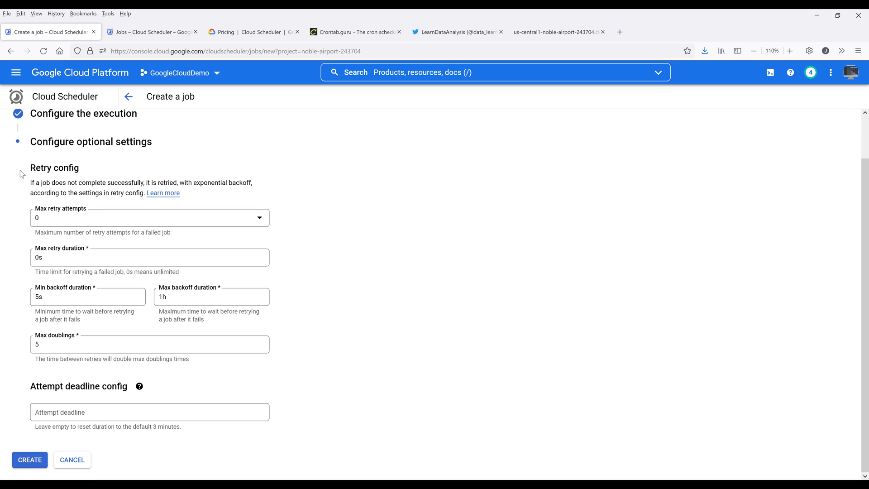
{"action": "mouse_move", "coordinate": [26, 171]}
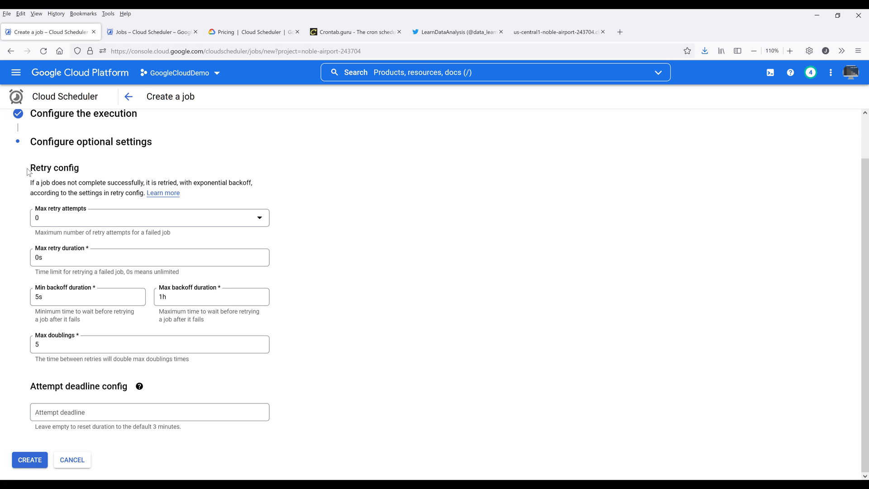
{"action": "mouse_move", "coordinate": [51, 219]}
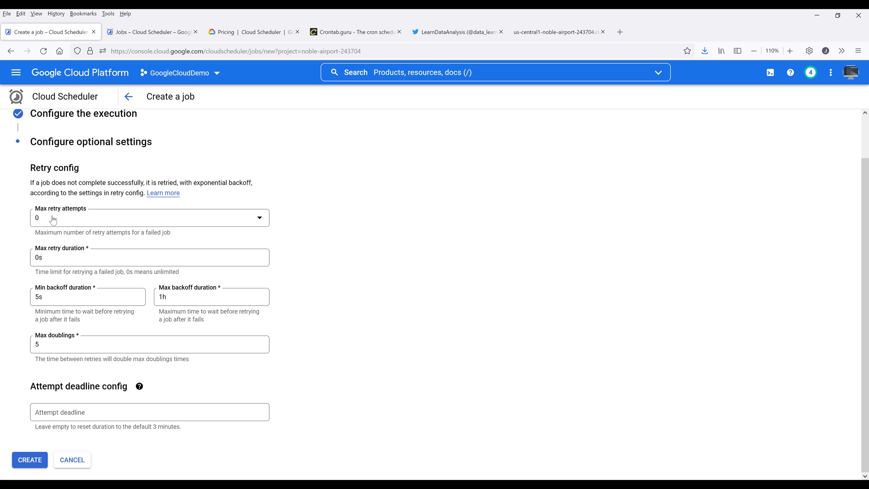
{"action": "mouse_move", "coordinate": [86, 221]}
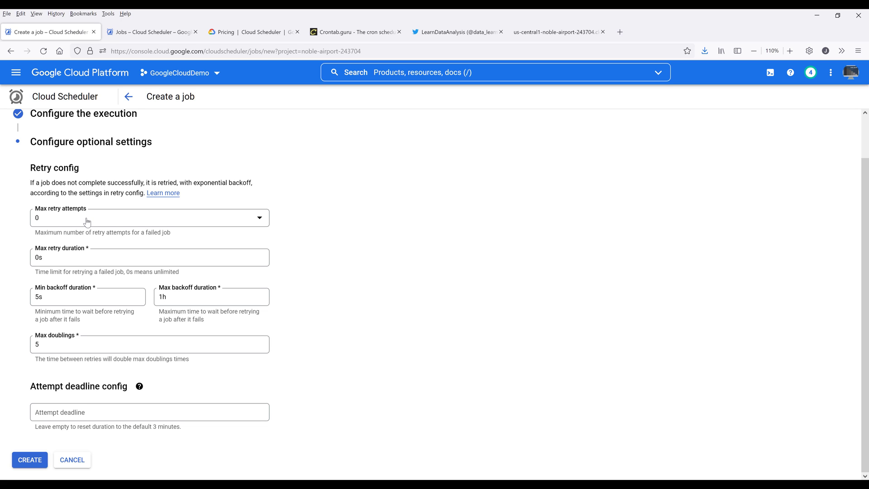
{"action": "mouse_move", "coordinate": [92, 290]}
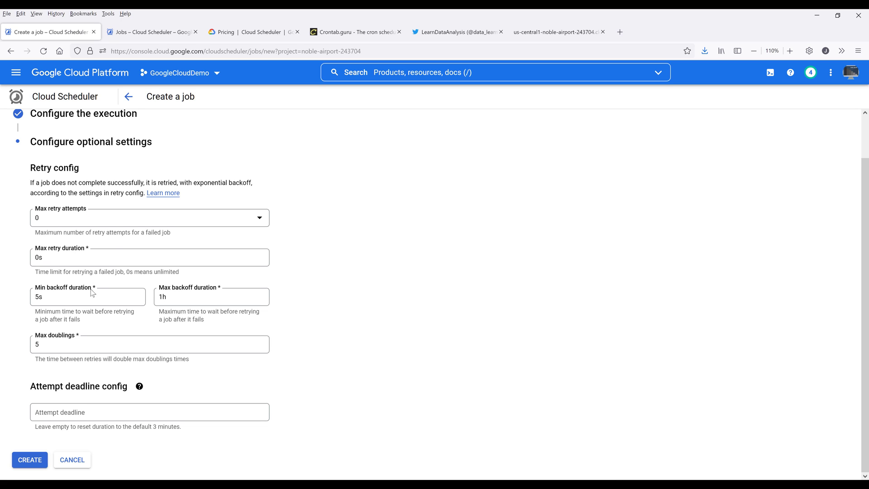
{"action": "mouse_move", "coordinate": [112, 447]}
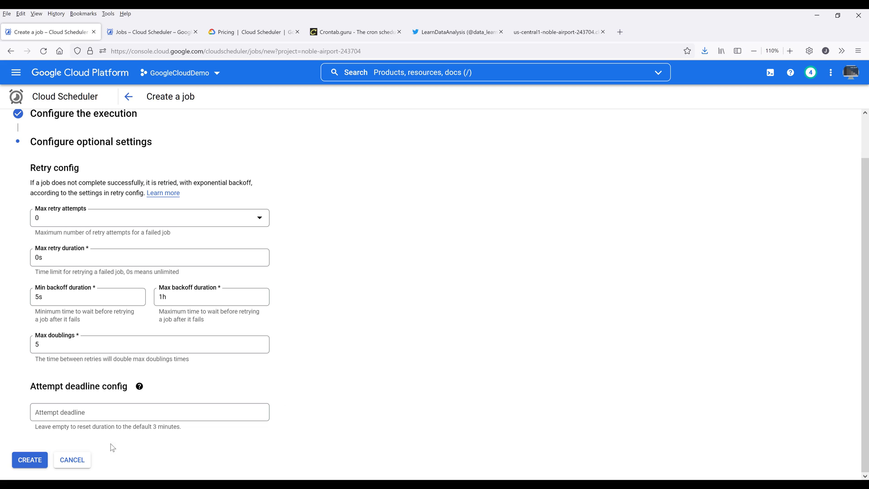
Create Tweet_Job1, run it now, and check Twitter for the 'cloud function' tweet.
{"action": "left_click", "coordinate": [30, 460]}
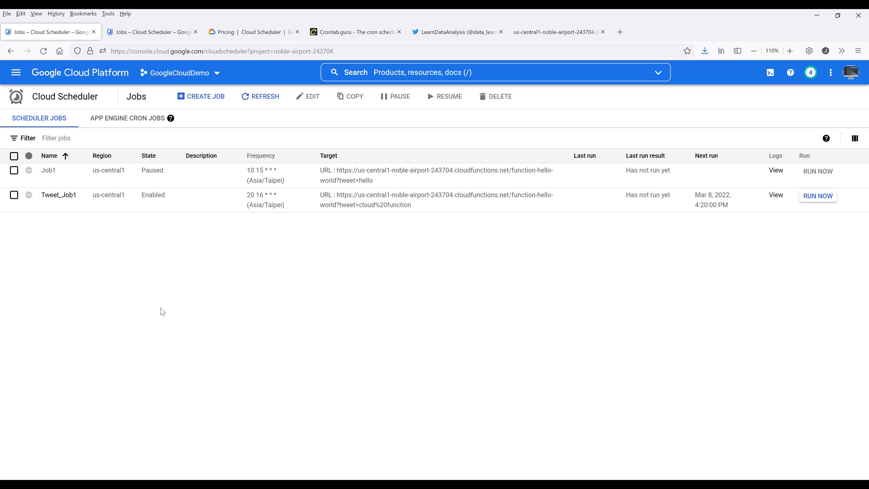
{"action": "mouse_move", "coordinate": [195, 219]}
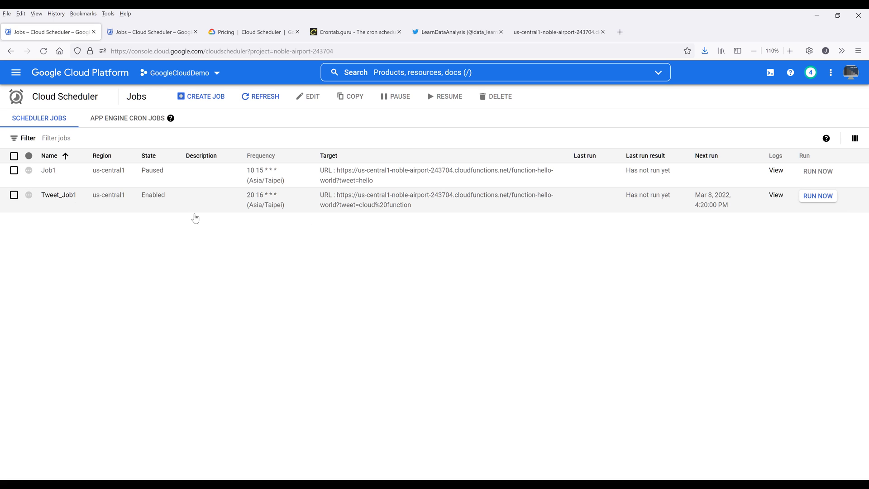
{"action": "mouse_move", "coordinate": [39, 201]}
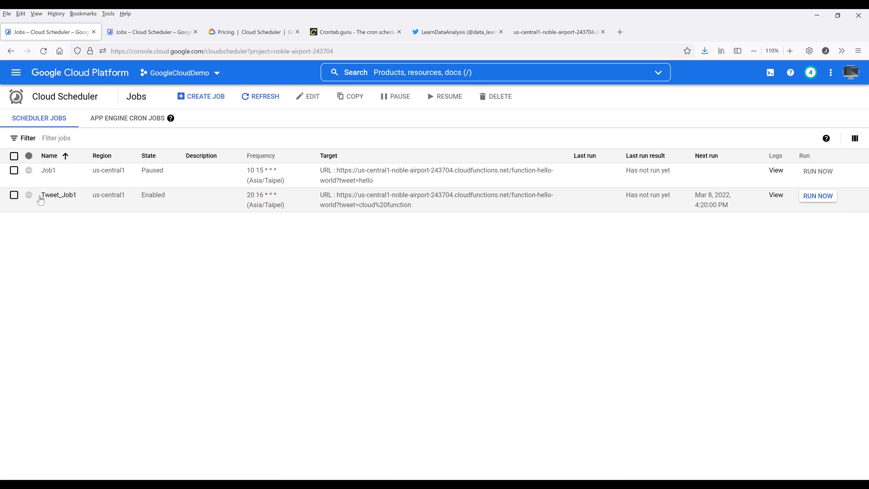
{"action": "mouse_move", "coordinate": [412, 49]}
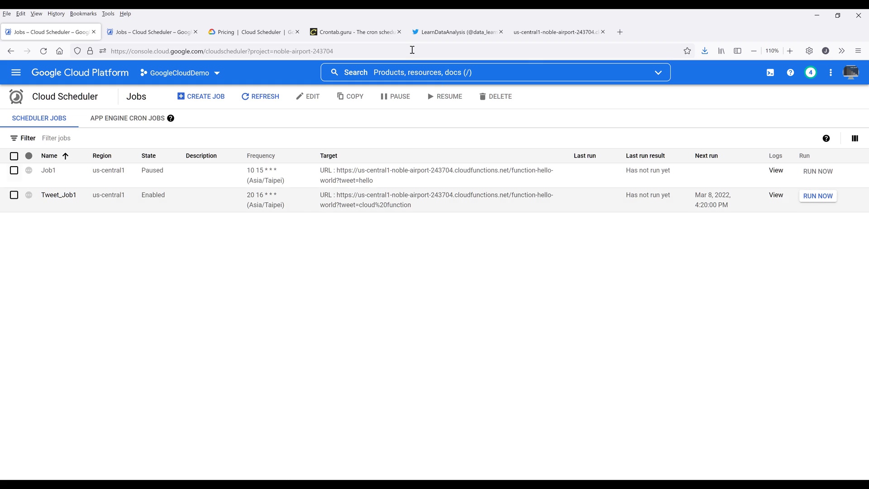
{"action": "left_click", "coordinate": [456, 31]}
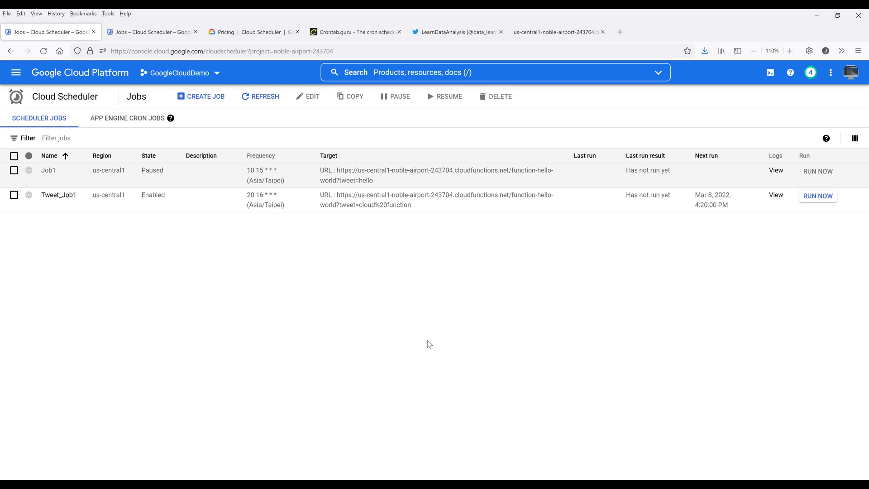
{"action": "mouse_move", "coordinate": [827, 199]}
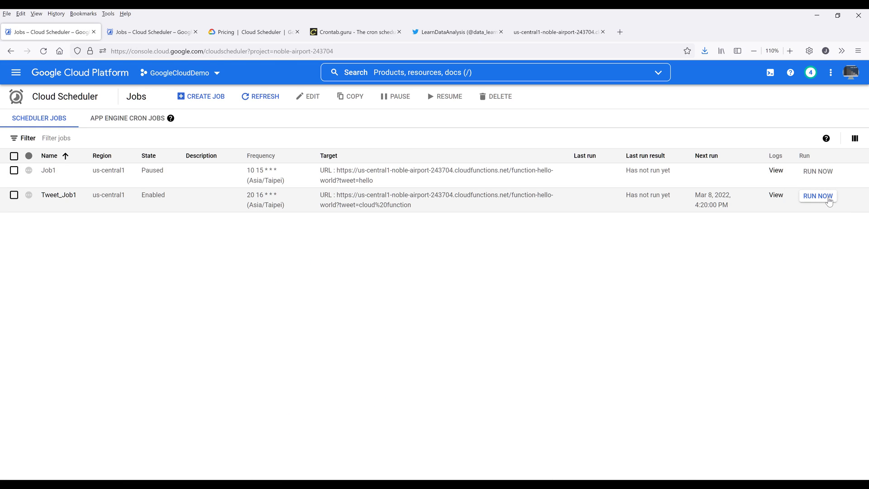
{"action": "left_click", "coordinate": [818, 196]}
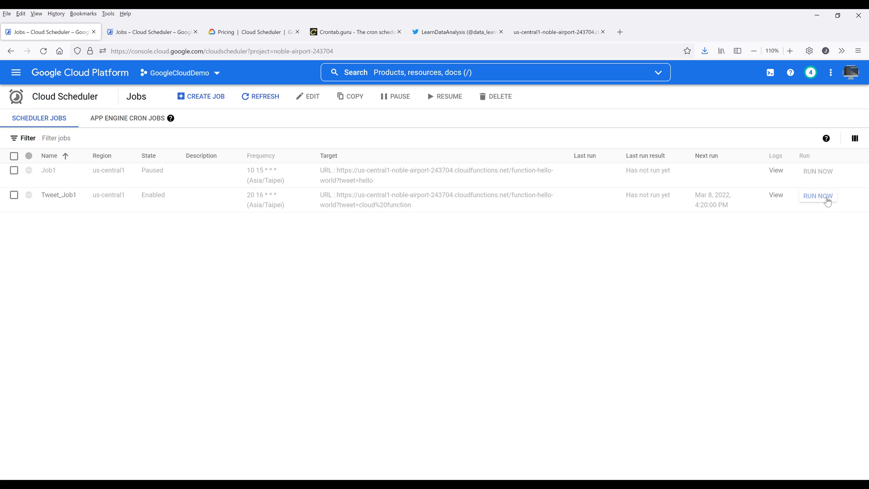
{"action": "left_click", "coordinate": [818, 196]}
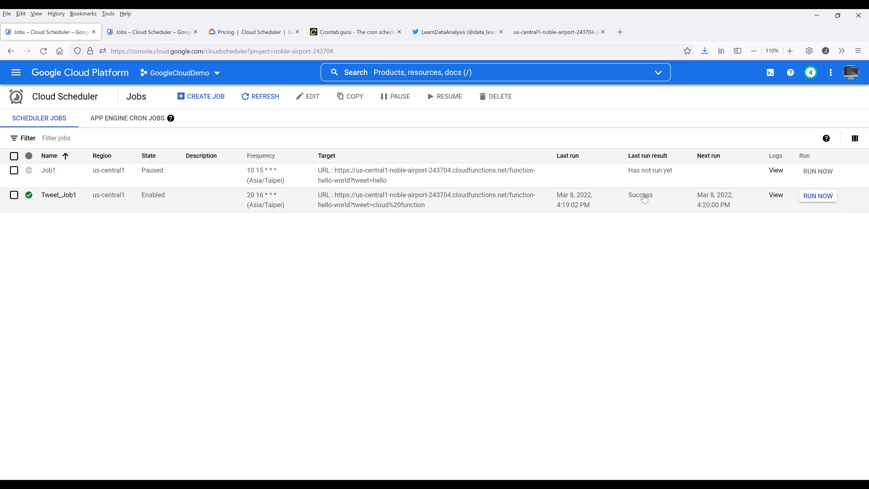
{"action": "mouse_move", "coordinate": [625, 195]}
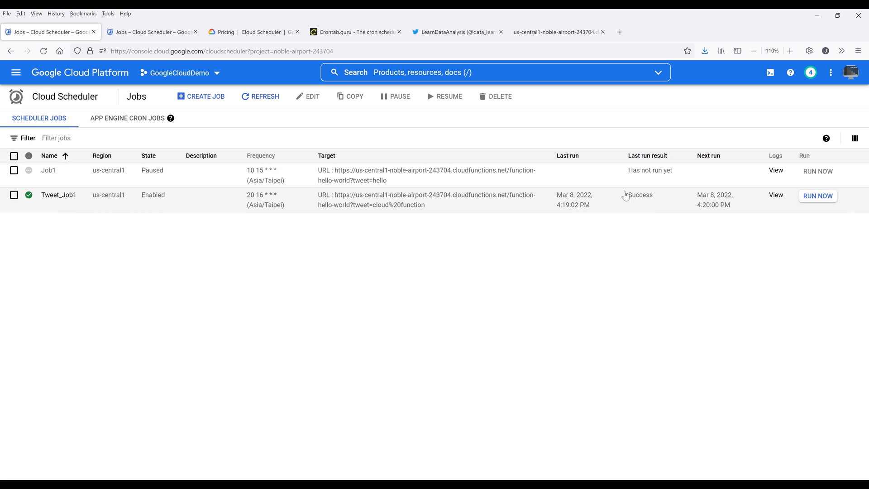
{"action": "left_click", "coordinate": [457, 32]}
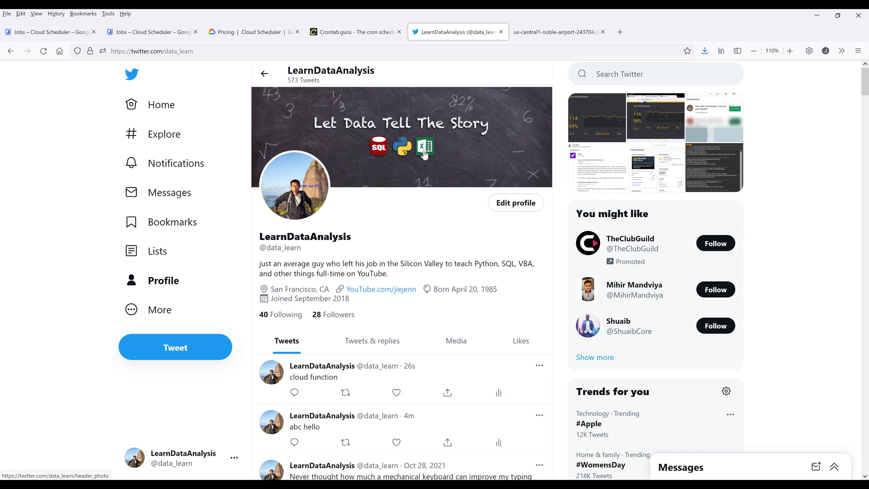
Confirm the 'cloud function' tweet on the Twitter profile, then return to Cloud Scheduler.
{"action": "scroll", "scroll_direction": "down", "scroll_amount": 3}
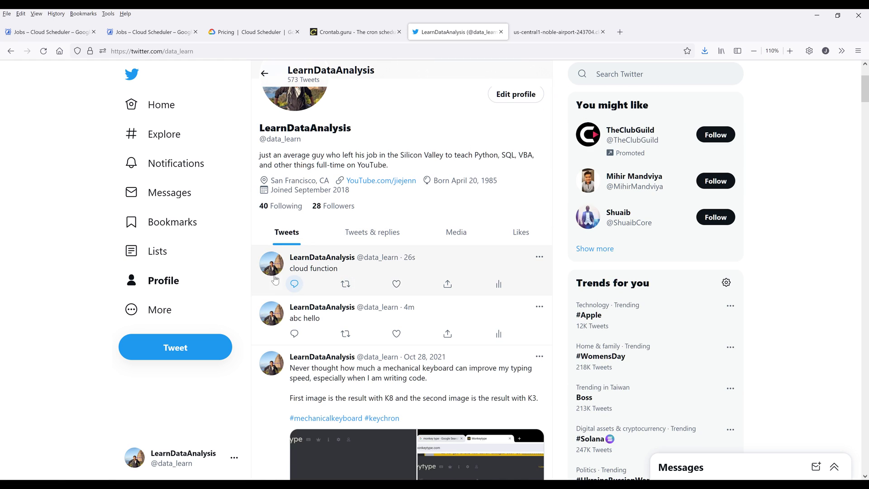
{"action": "left_click", "coordinate": [50, 32]}
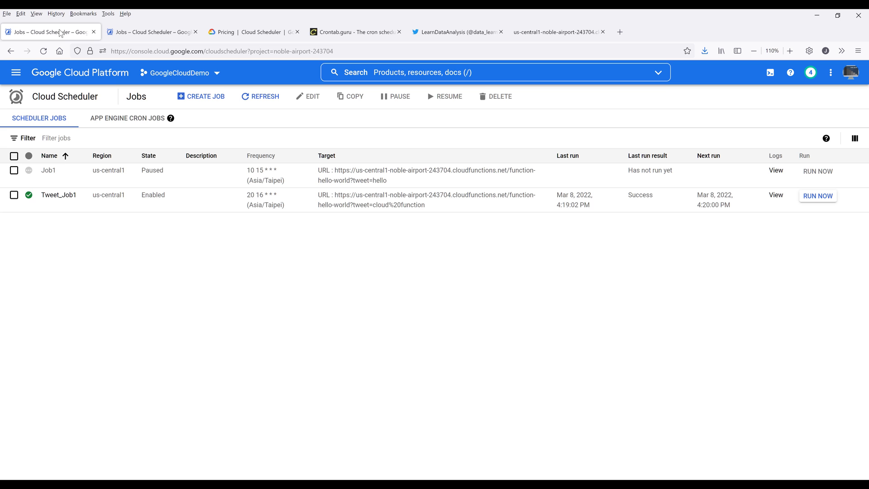
{"action": "mouse_move", "coordinate": [718, 210]}
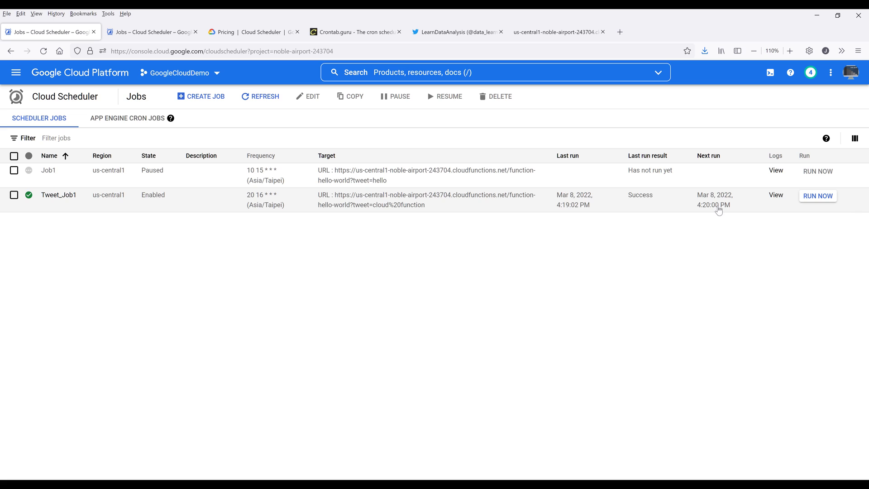
{"action": "mouse_move", "coordinate": [798, 438]}
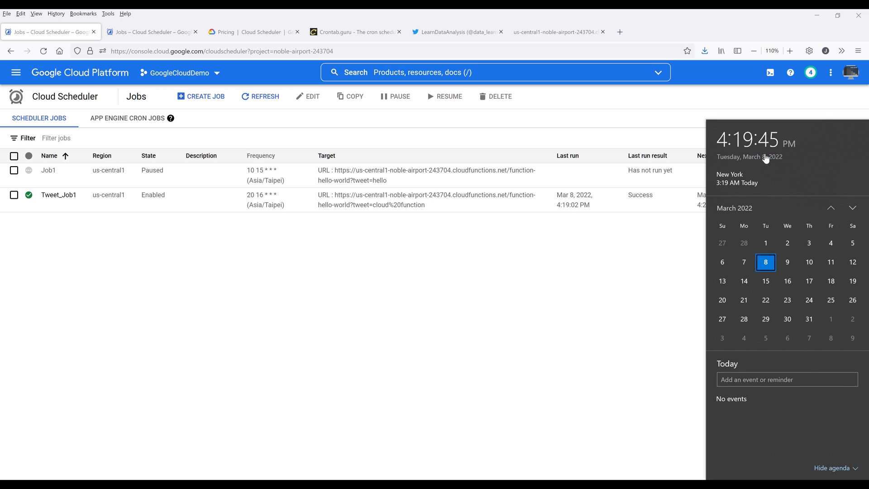
{"action": "mouse_move", "coordinate": [803, 146]}
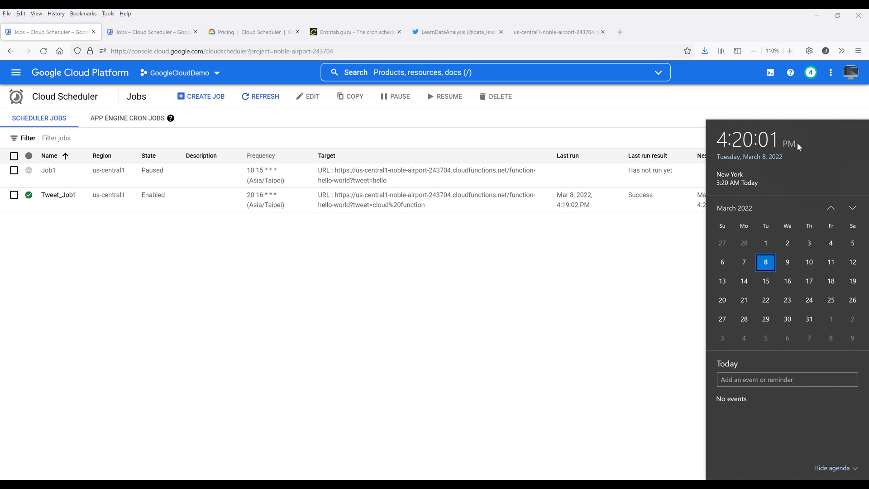
{"action": "mouse_move", "coordinate": [530, 337]}
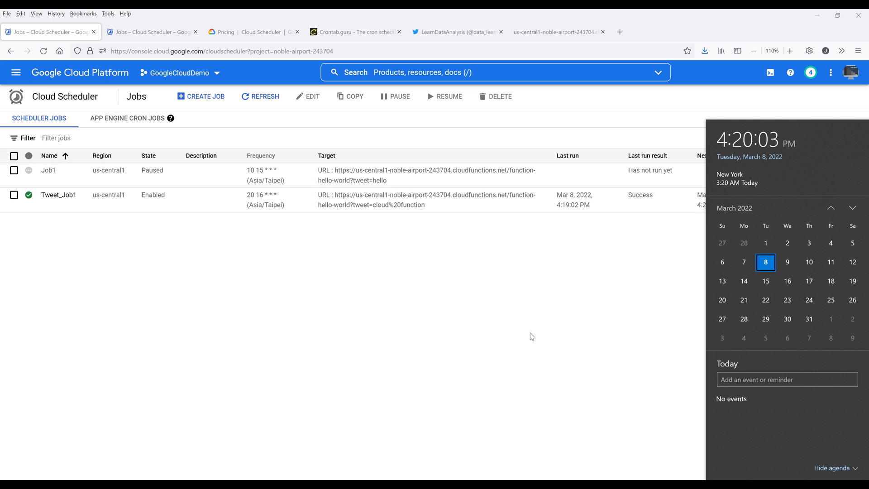
{"action": "left_click", "coordinate": [456, 32]}
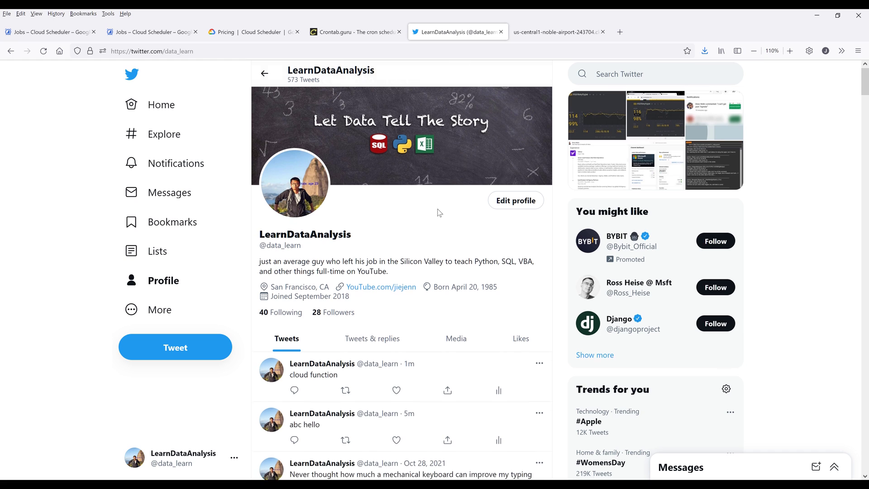
Scroll the Twitter profile for a post after 4:20 PM, then return to Cloud Scheduler.
{"action": "scroll", "scroll_direction": "down", "scroll_amount": 3}
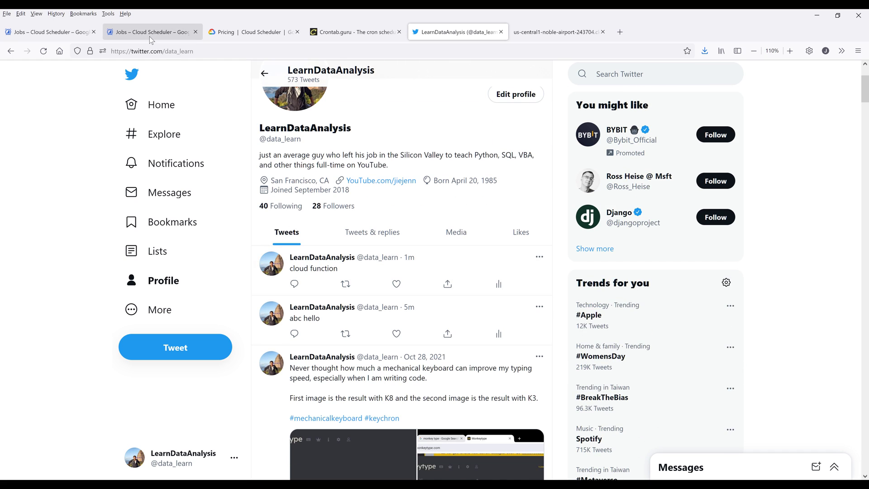
{"action": "left_click", "coordinate": [144, 32]}
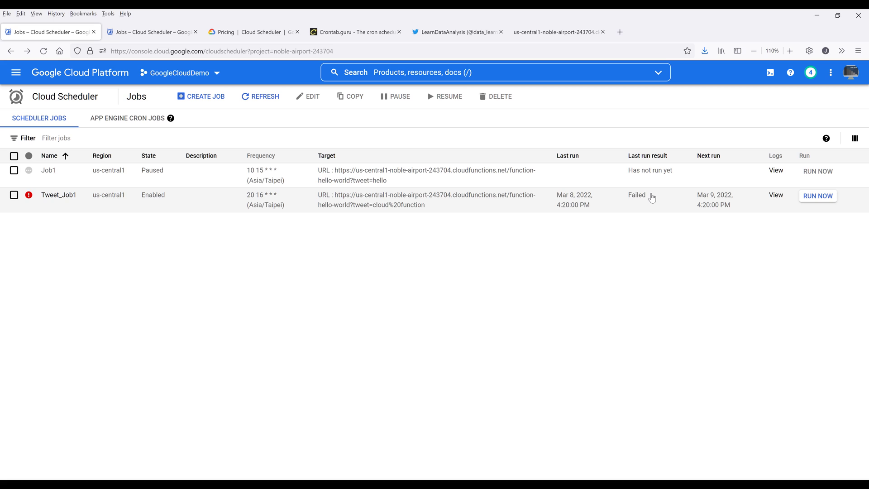
{"action": "mouse_move", "coordinate": [637, 198]}
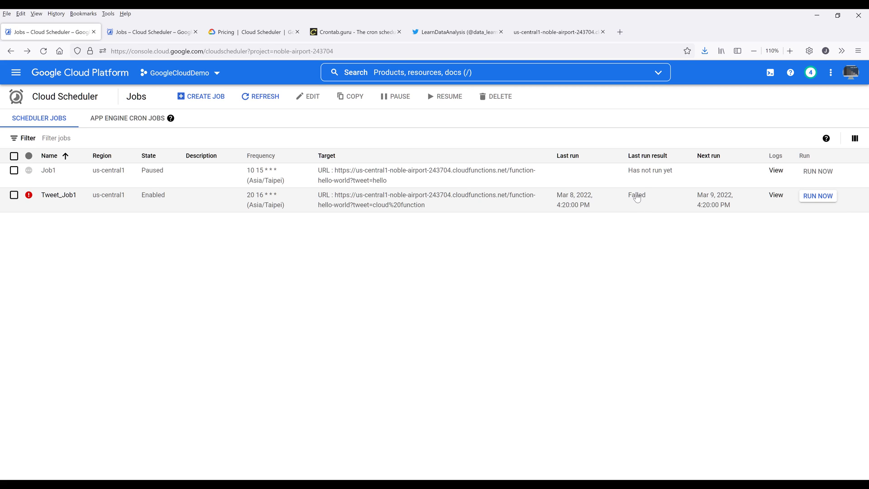
{"action": "mouse_move", "coordinate": [305, 104]}
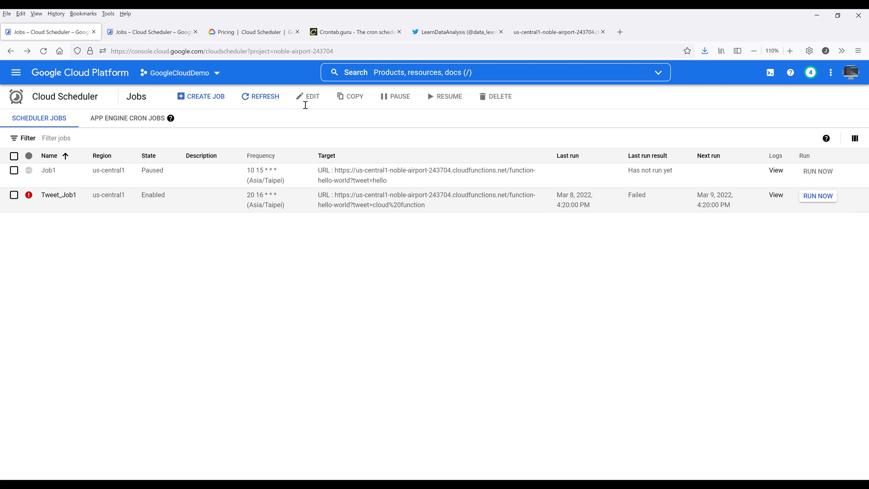
{"action": "mouse_move", "coordinate": [455, 21]}
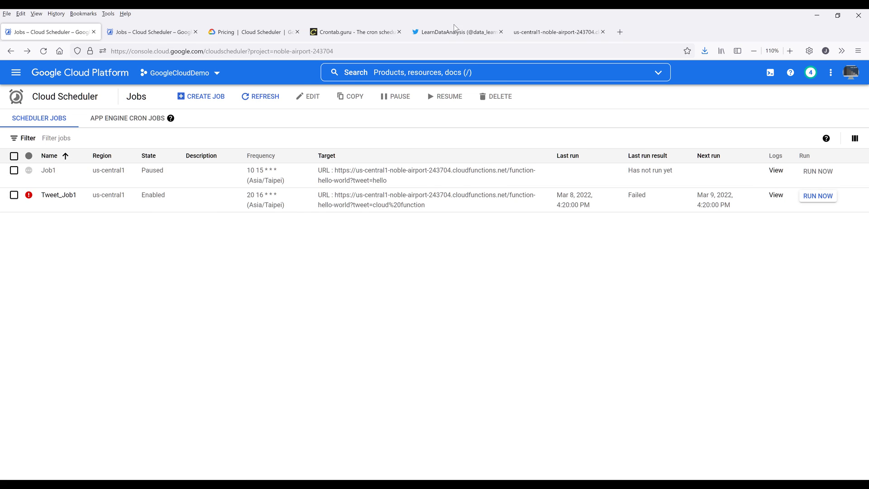
After noting Tweet_Job1's Failed 4:20 PM run, switch to the Twitter profile.
{"action": "left_click", "coordinate": [459, 32]}
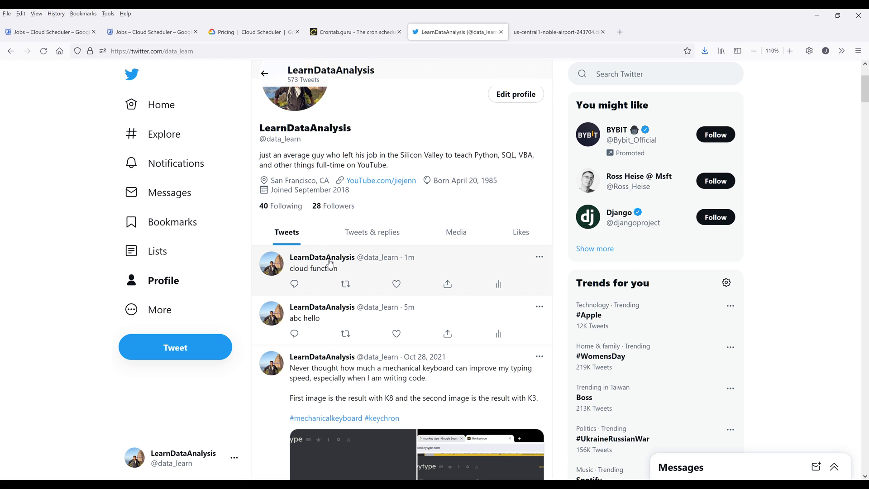
{"action": "left_click", "coordinate": [50, 32]}
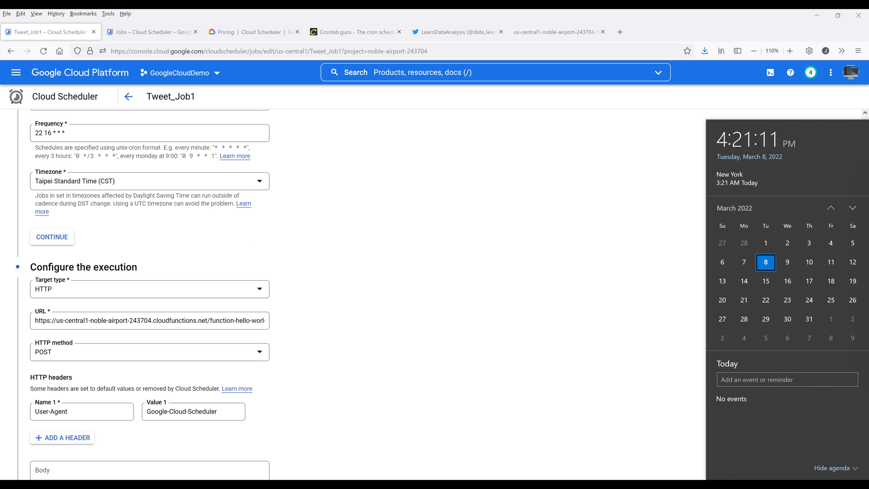
Save Tweet_Job1 with frequency 22 16 * * * and tweet text 'hello world'.
{"action": "scroll", "scroll_direction": "down", "scroll_amount": 3}
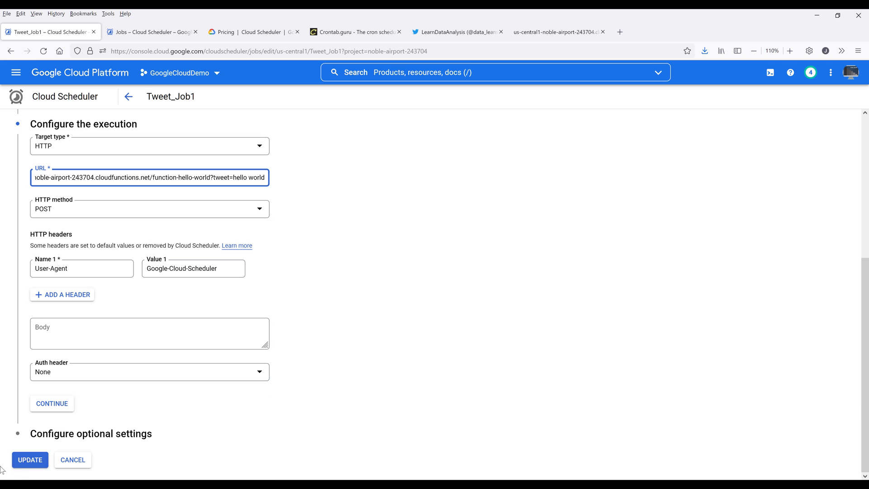
{"action": "left_click", "coordinate": [30, 460]}
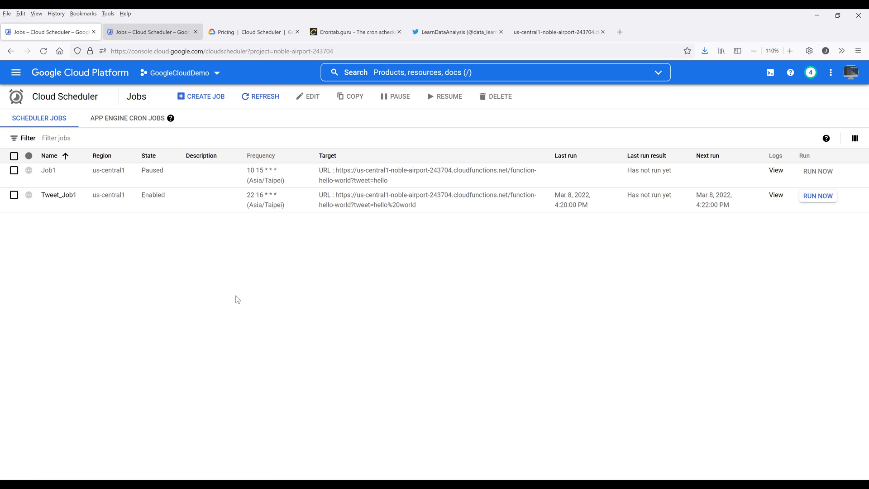
{"action": "mouse_move", "coordinate": [649, 285]}
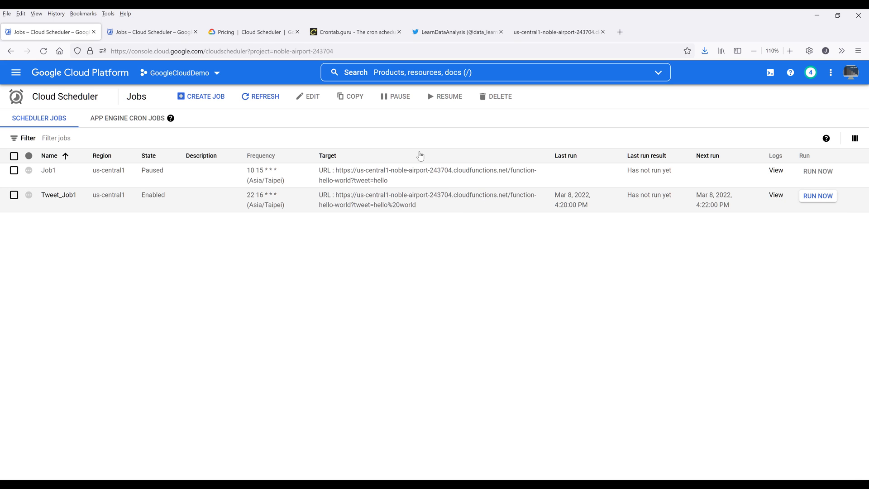
Wait for Tweet_Job1's 4:22 PM run, then switch to the Twitter profile.
{"action": "left_click", "coordinate": [457, 32]}
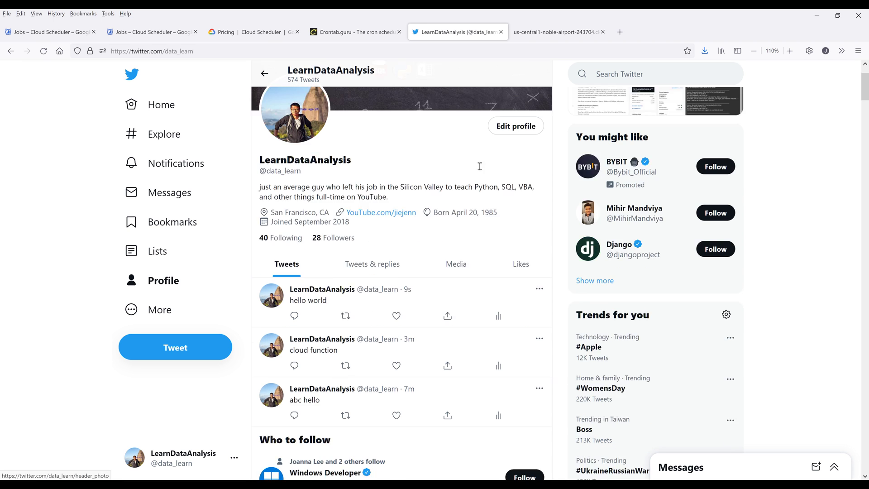
Scroll the profile to confirm 'hello world' is the newest tweet.
{"action": "scroll", "scroll_direction": "down", "scroll_amount": 3}
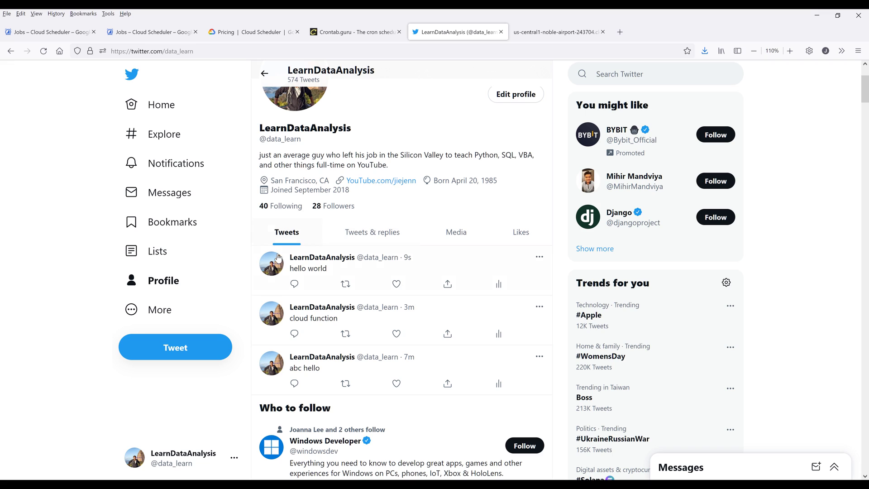
{"action": "mouse_move", "coordinate": [409, 256]}
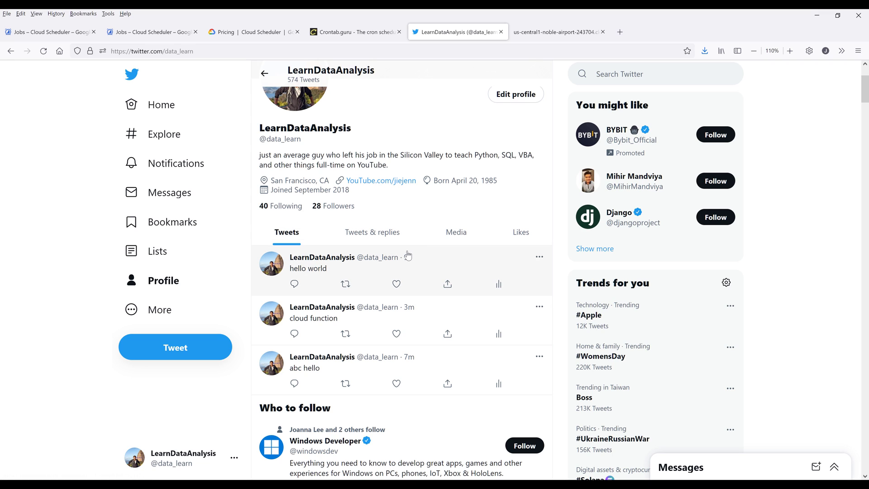